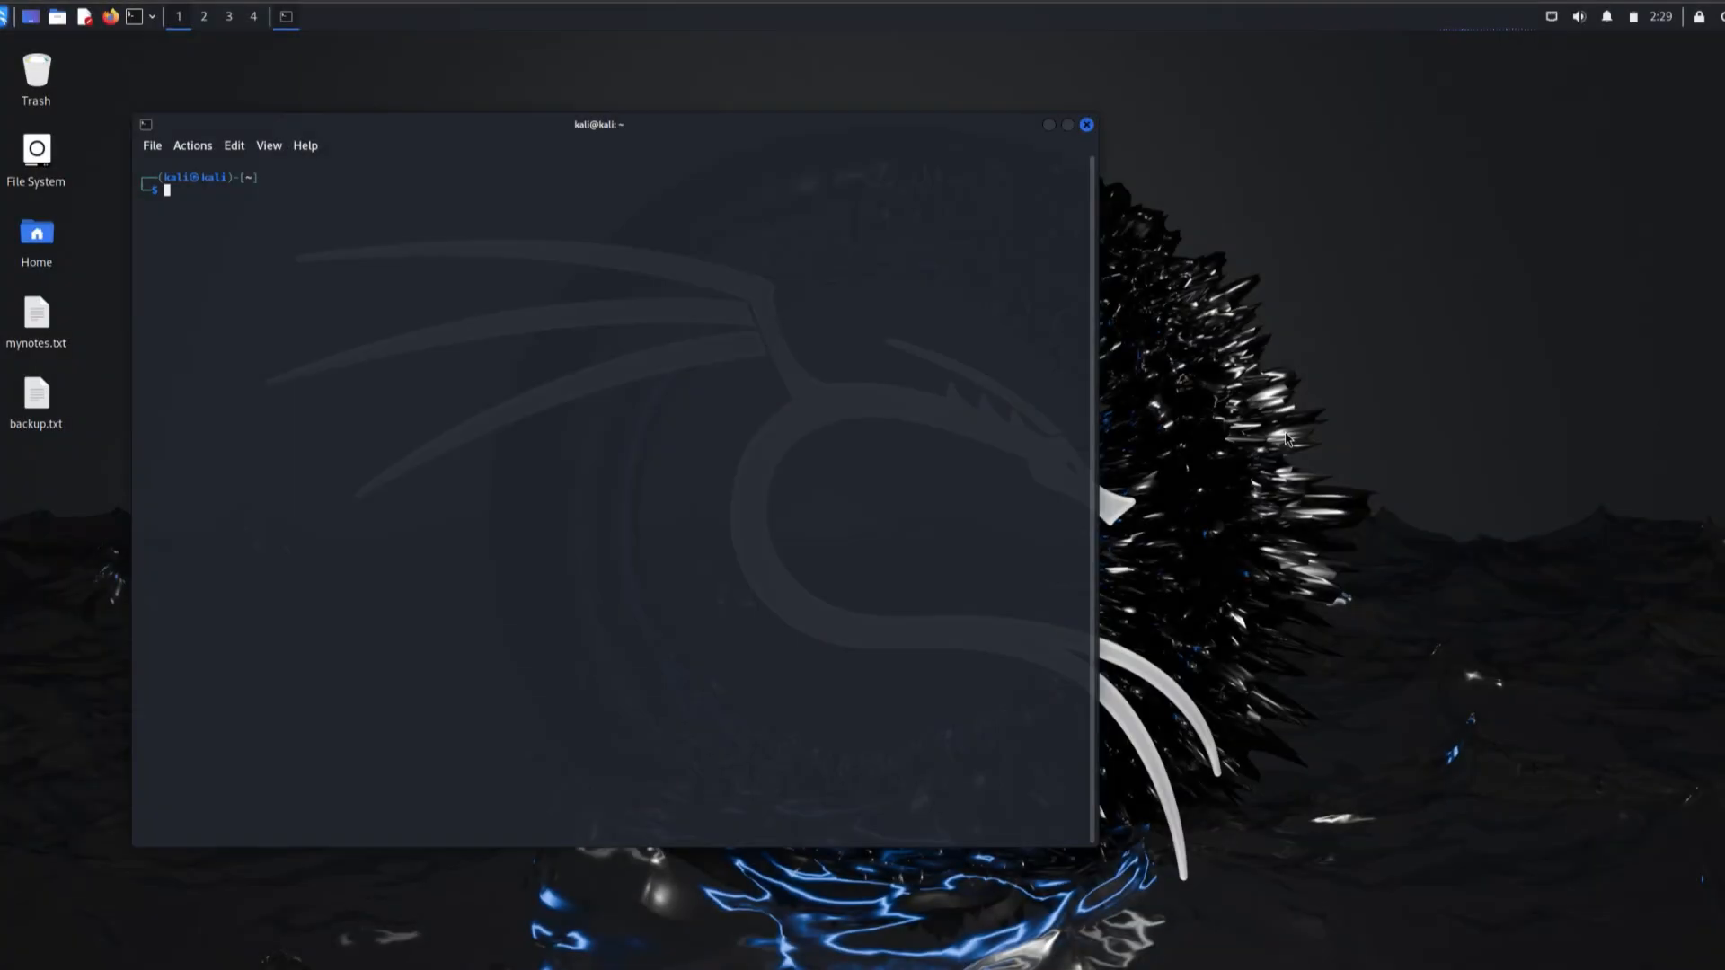
# Step: In Kali's terminal, list home files with ls, cd into Documents, and run pwd
pyautogui.write('ls')
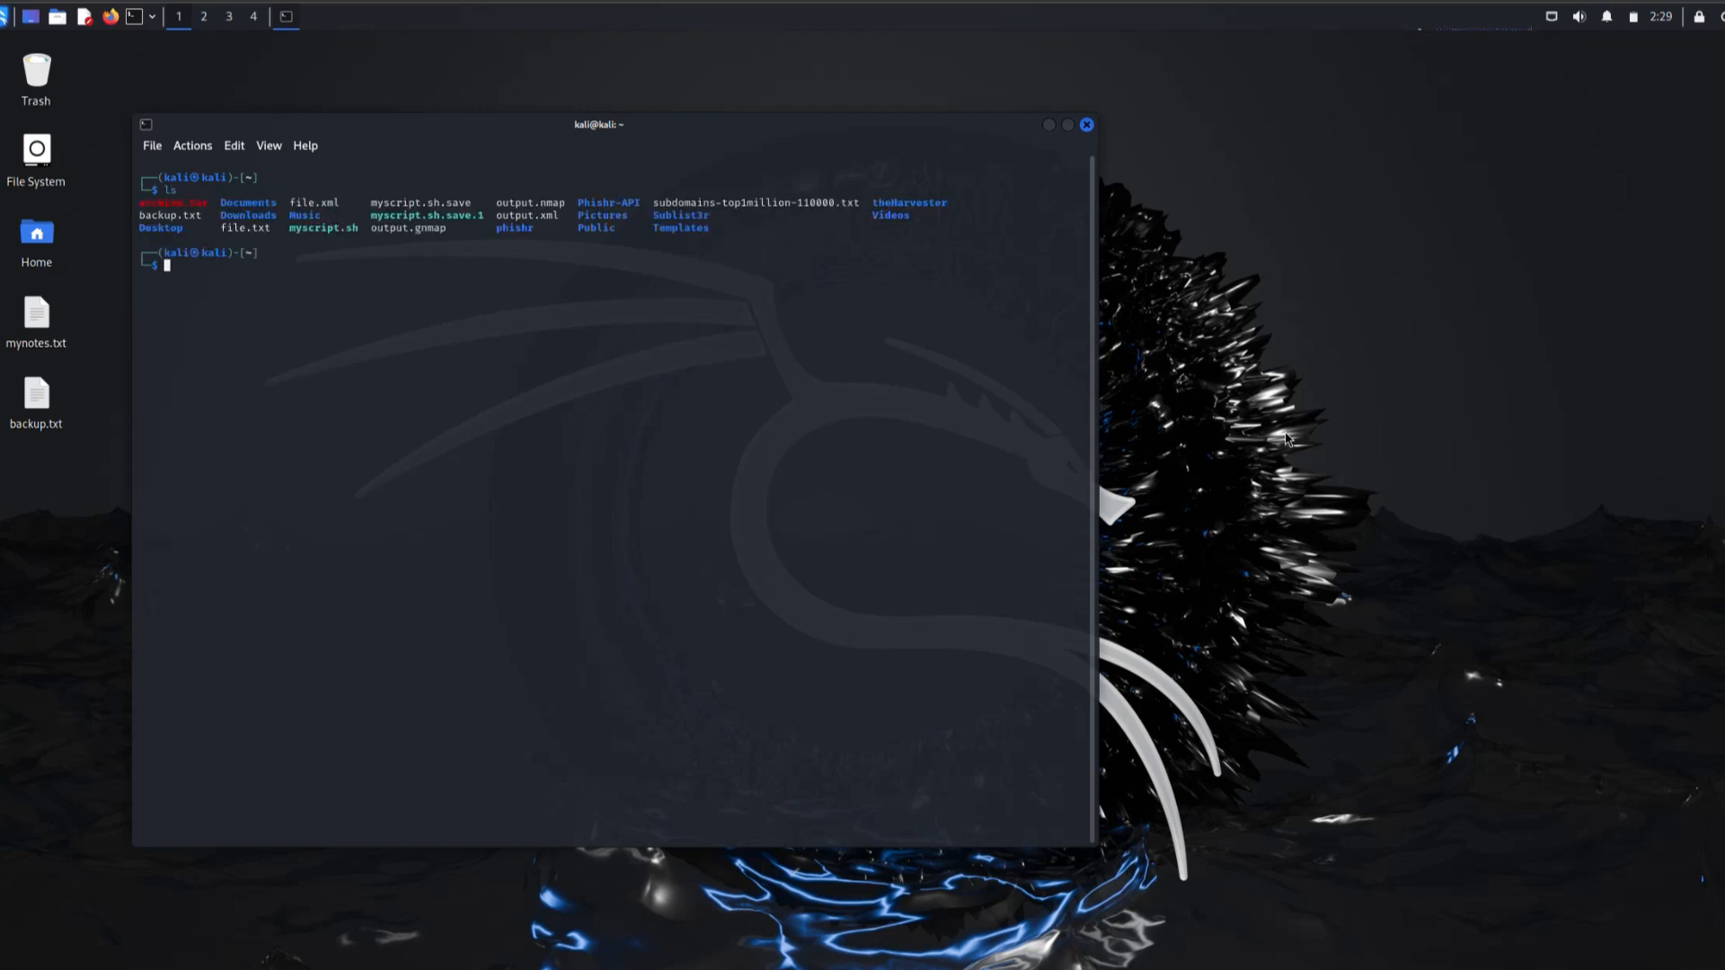
pyautogui.write('cd Documents')
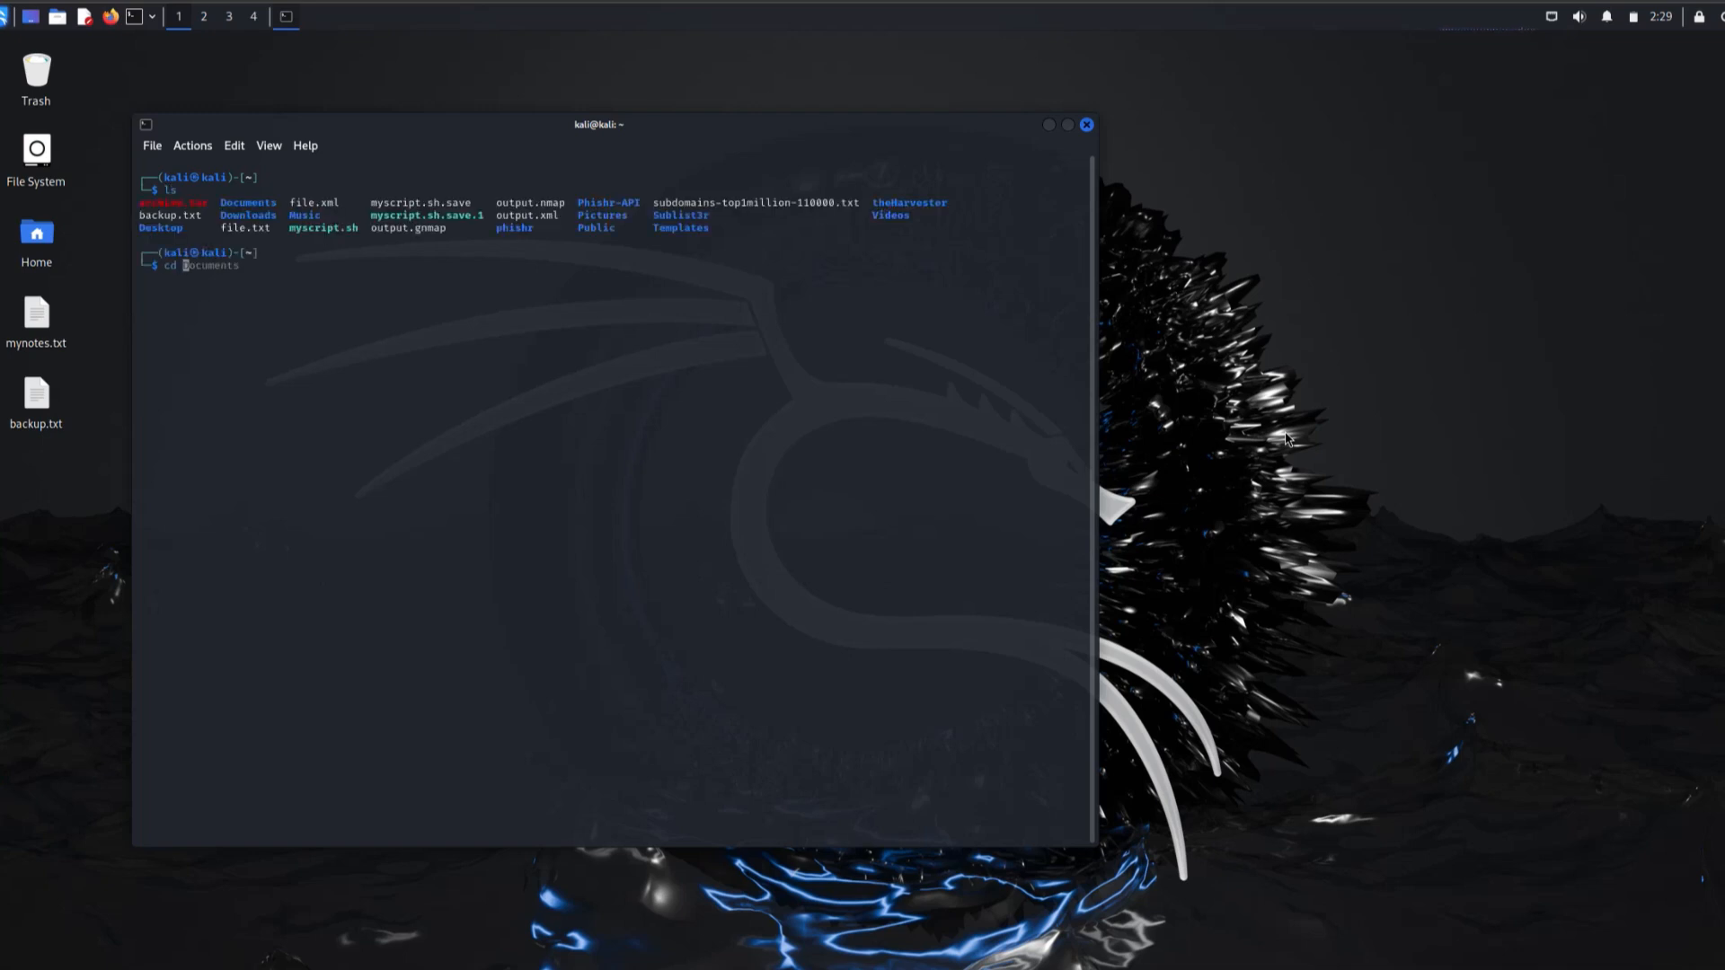
pyautogui.press('Return')
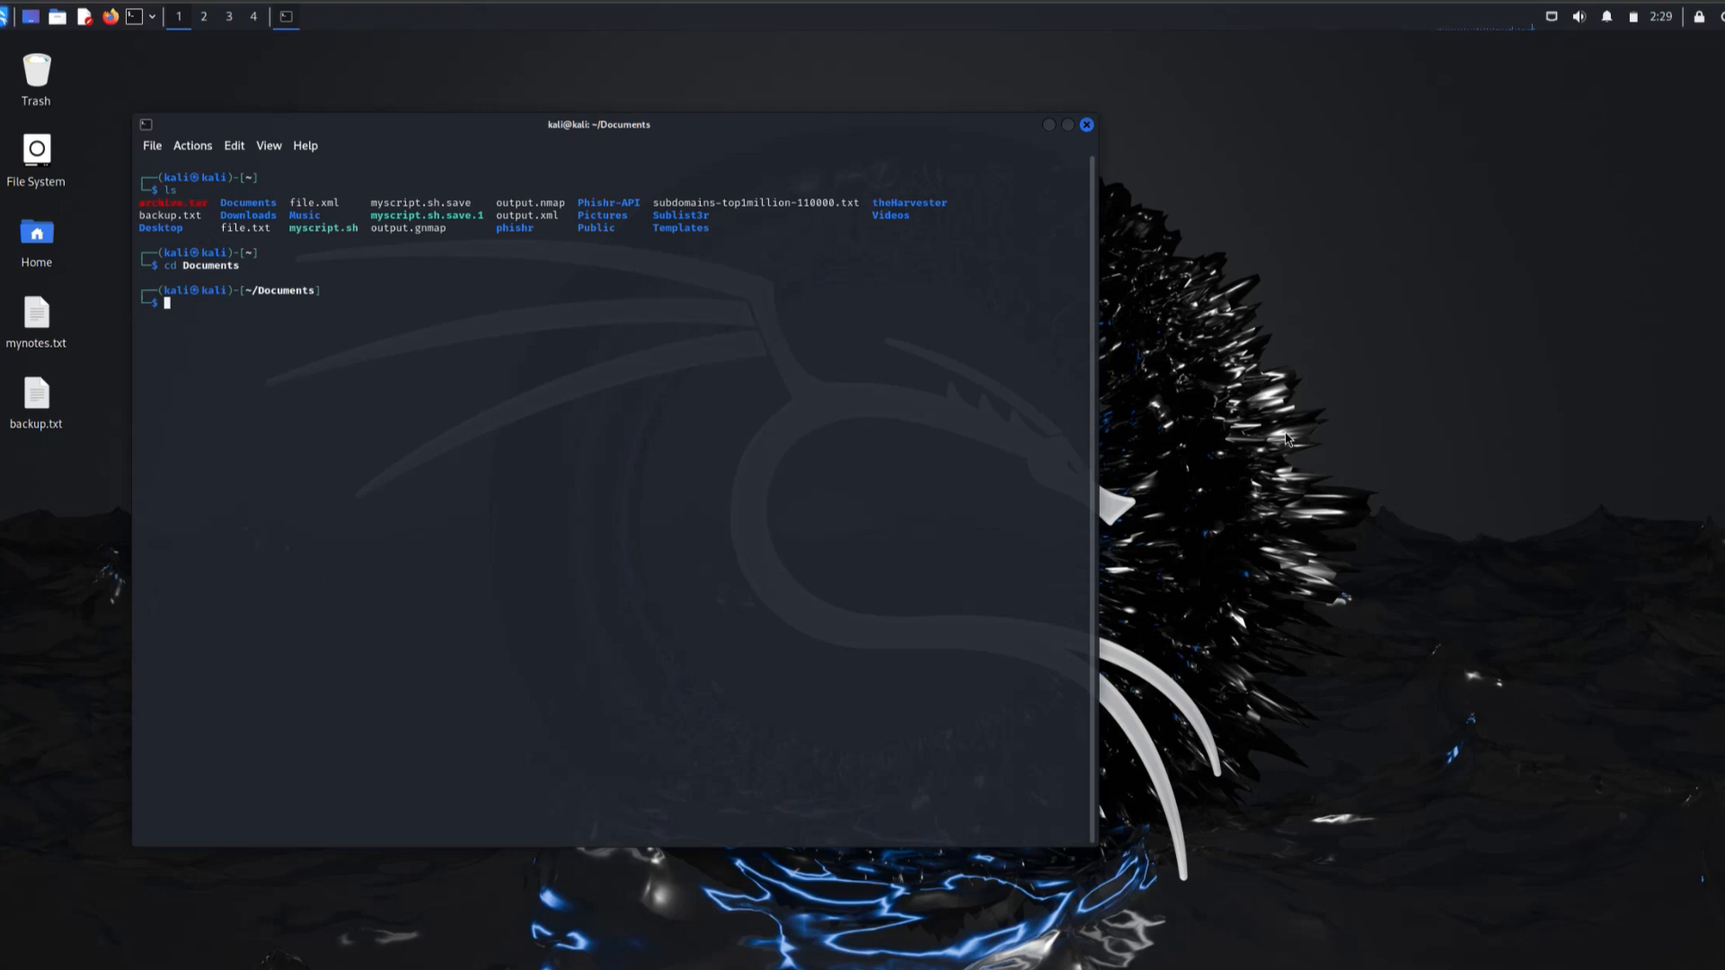
pyautogui.write('pwd')
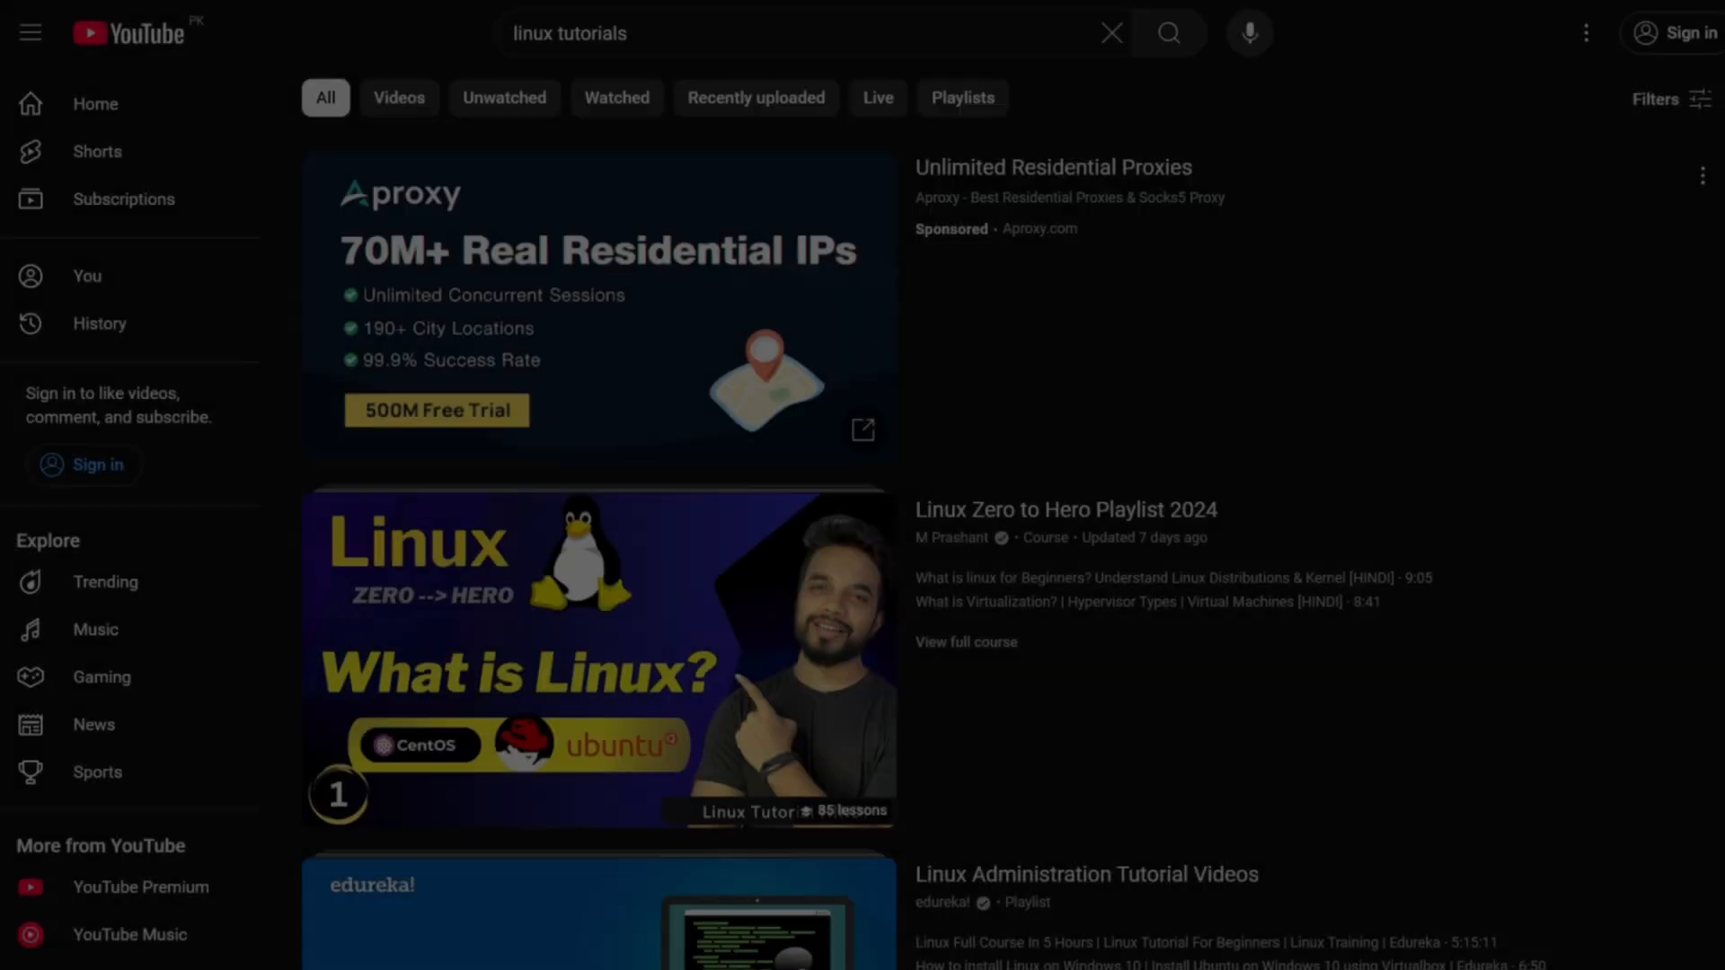
# Step: Scroll through YouTube's 'linux tutorials' search results
pyautogui.scroll(-3)
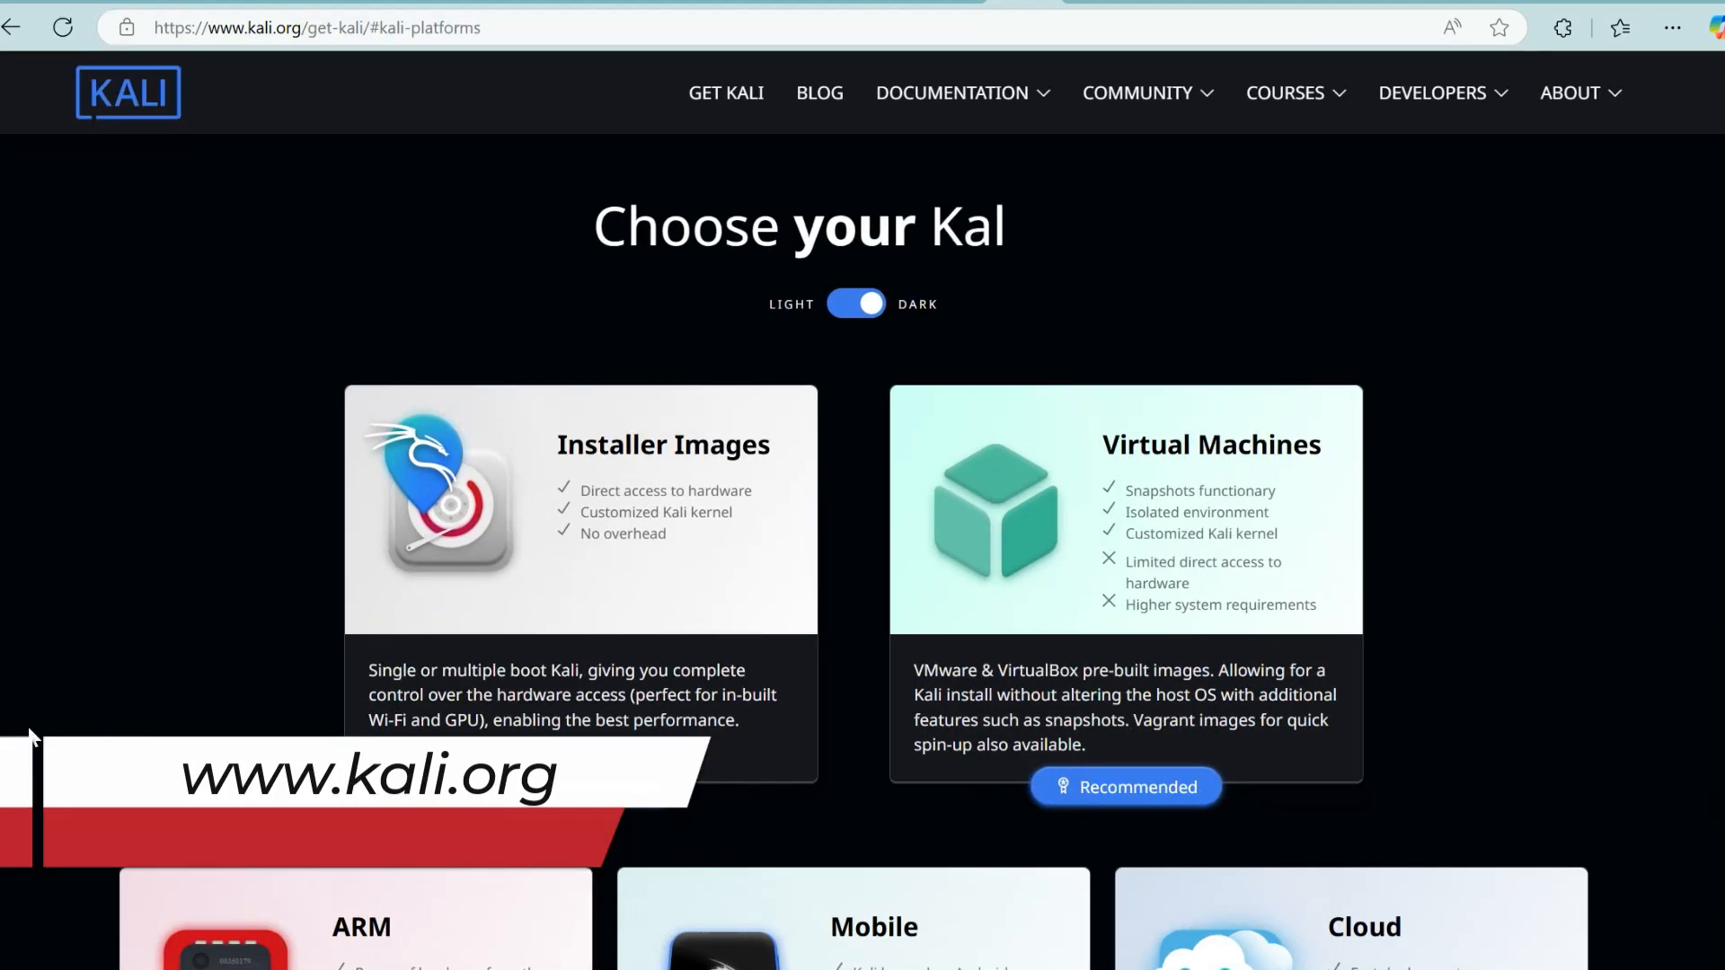
# Step: Scroll kali.org/get-kali past installer, VM, ARM, mobile, cloud, live and WSL cards
pyautogui.scroll(-3)
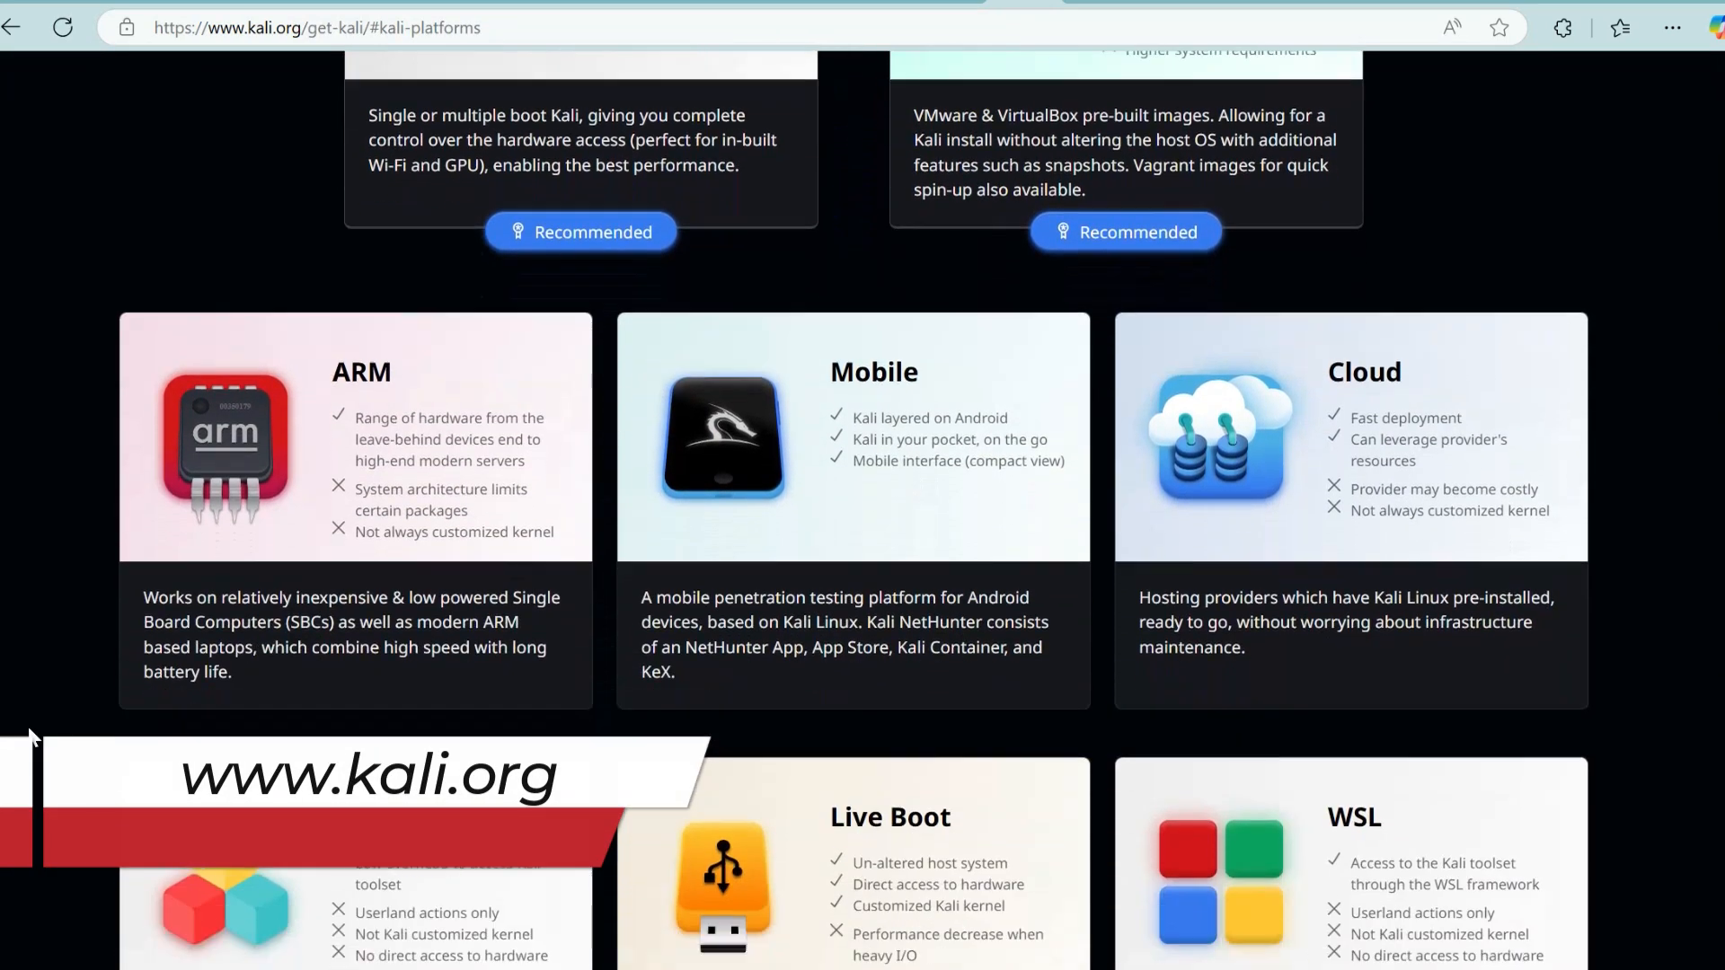
pyautogui.scroll(-3)
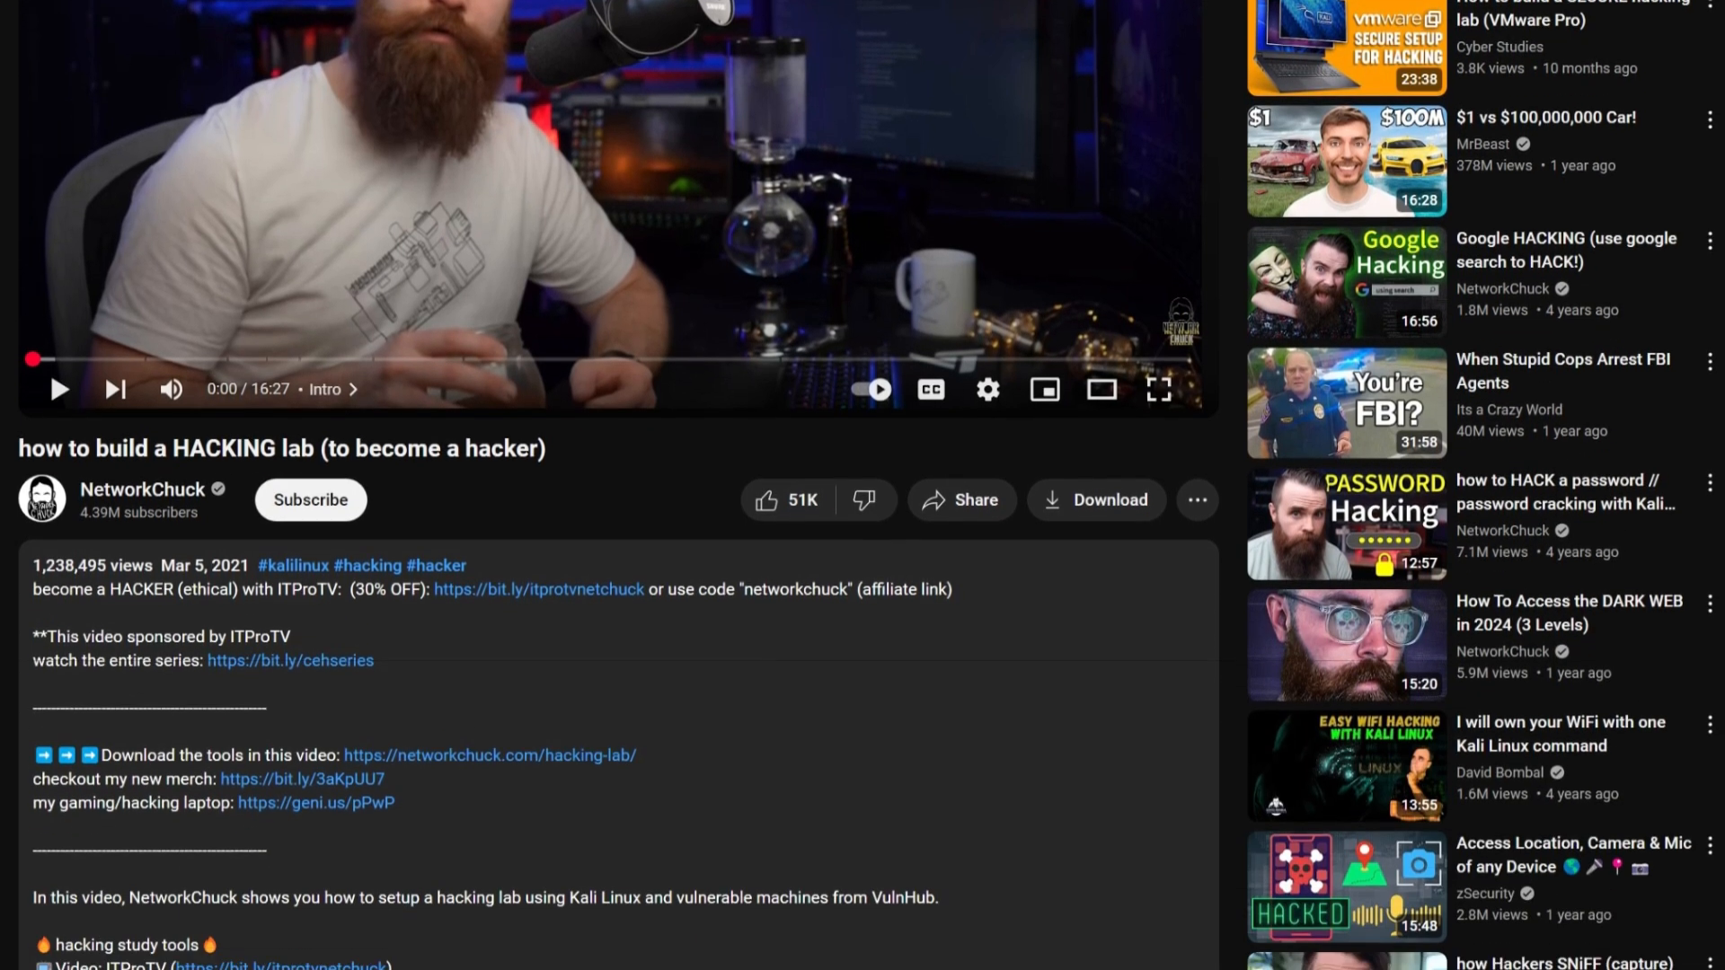
# Step: Scroll down to the NetworkChuck hacking lab video's description box
pyautogui.scroll(-3)
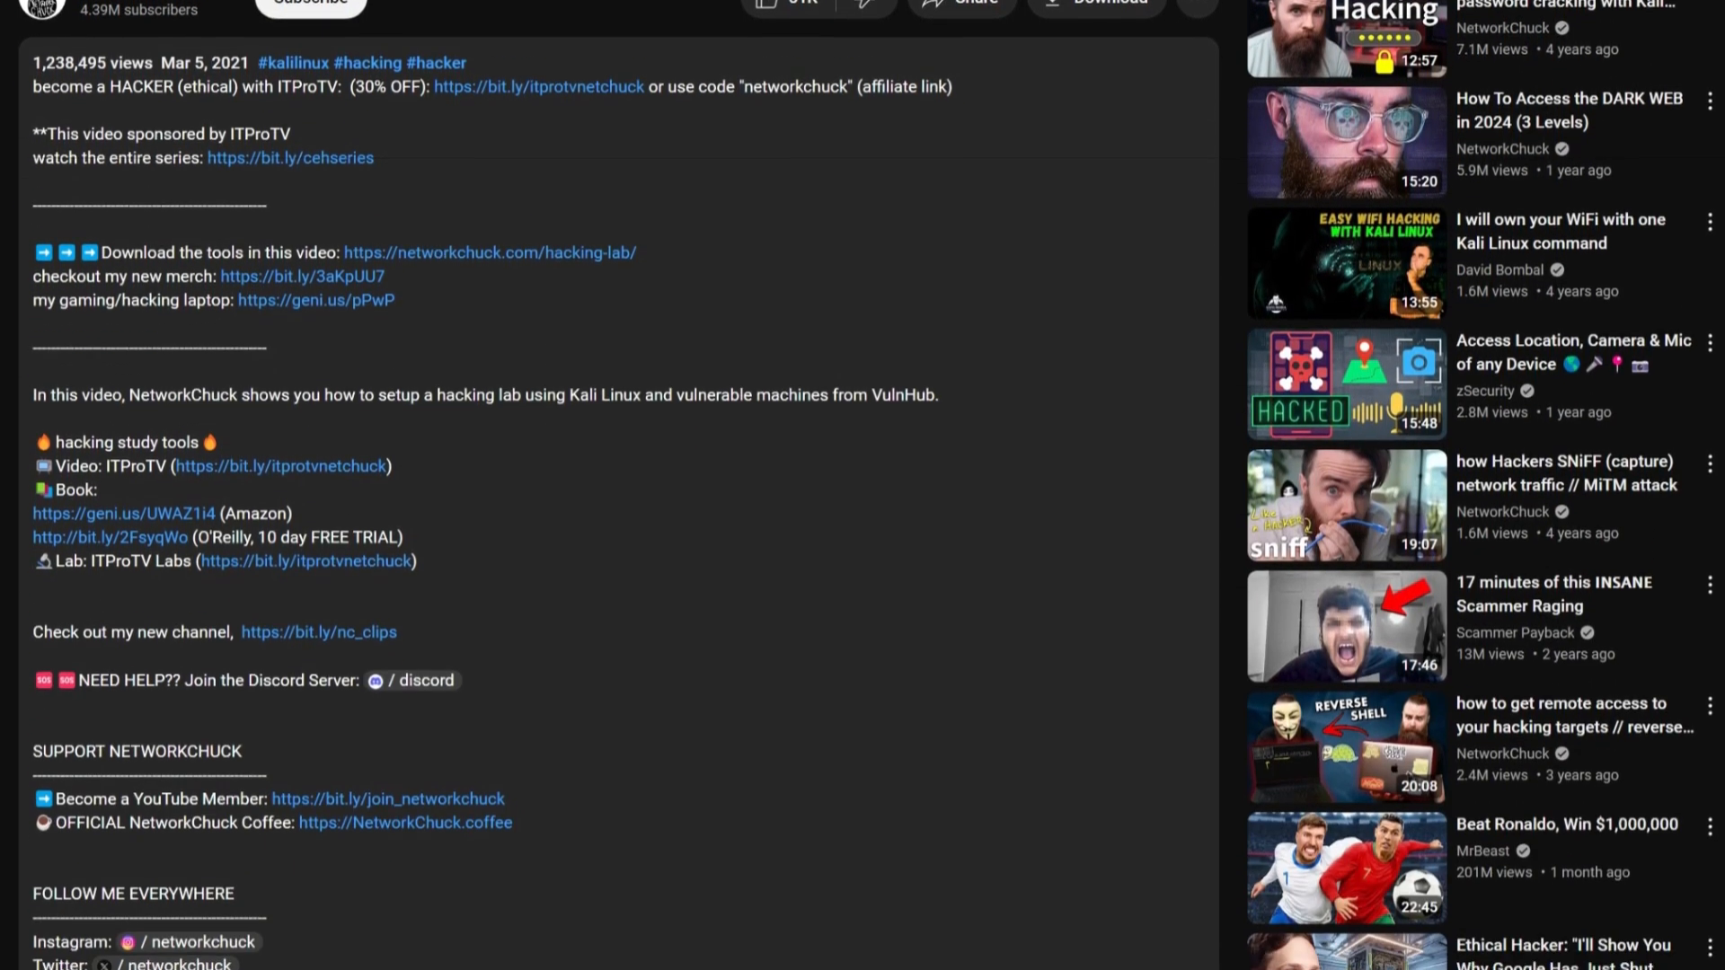
pyautogui.scroll(-3)
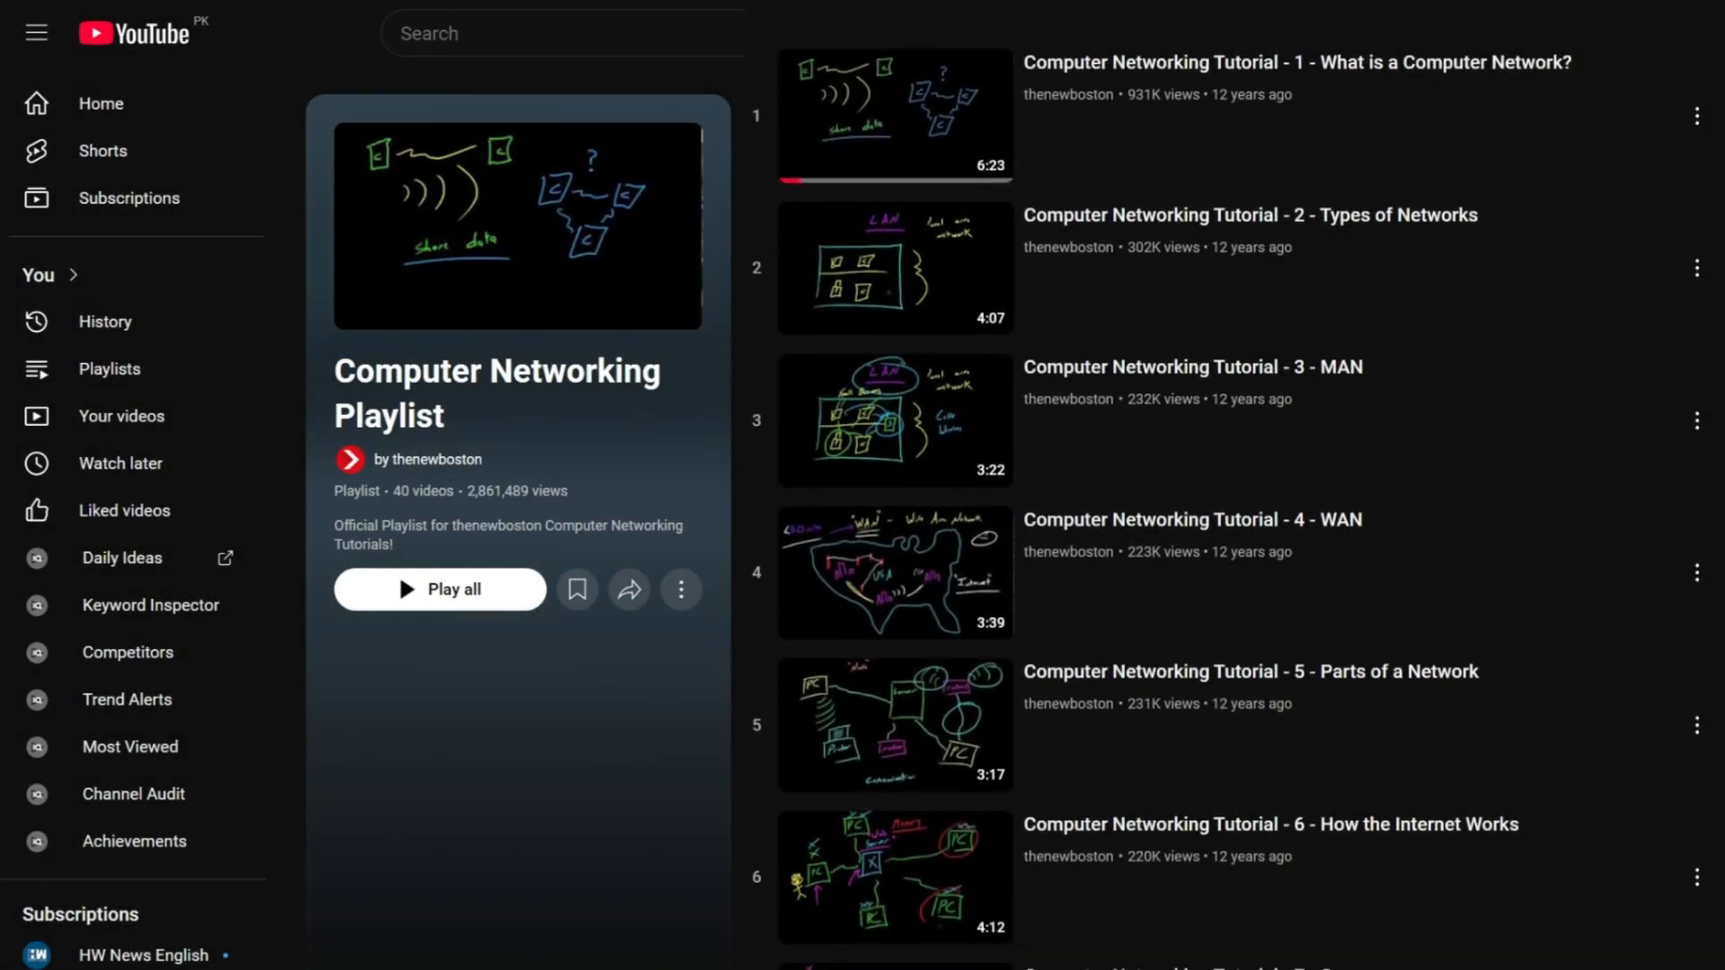
# Step: Scroll thenewboston's Computer Networking playlist from the introduction down to Mesh Topology
pyautogui.scroll(-3)
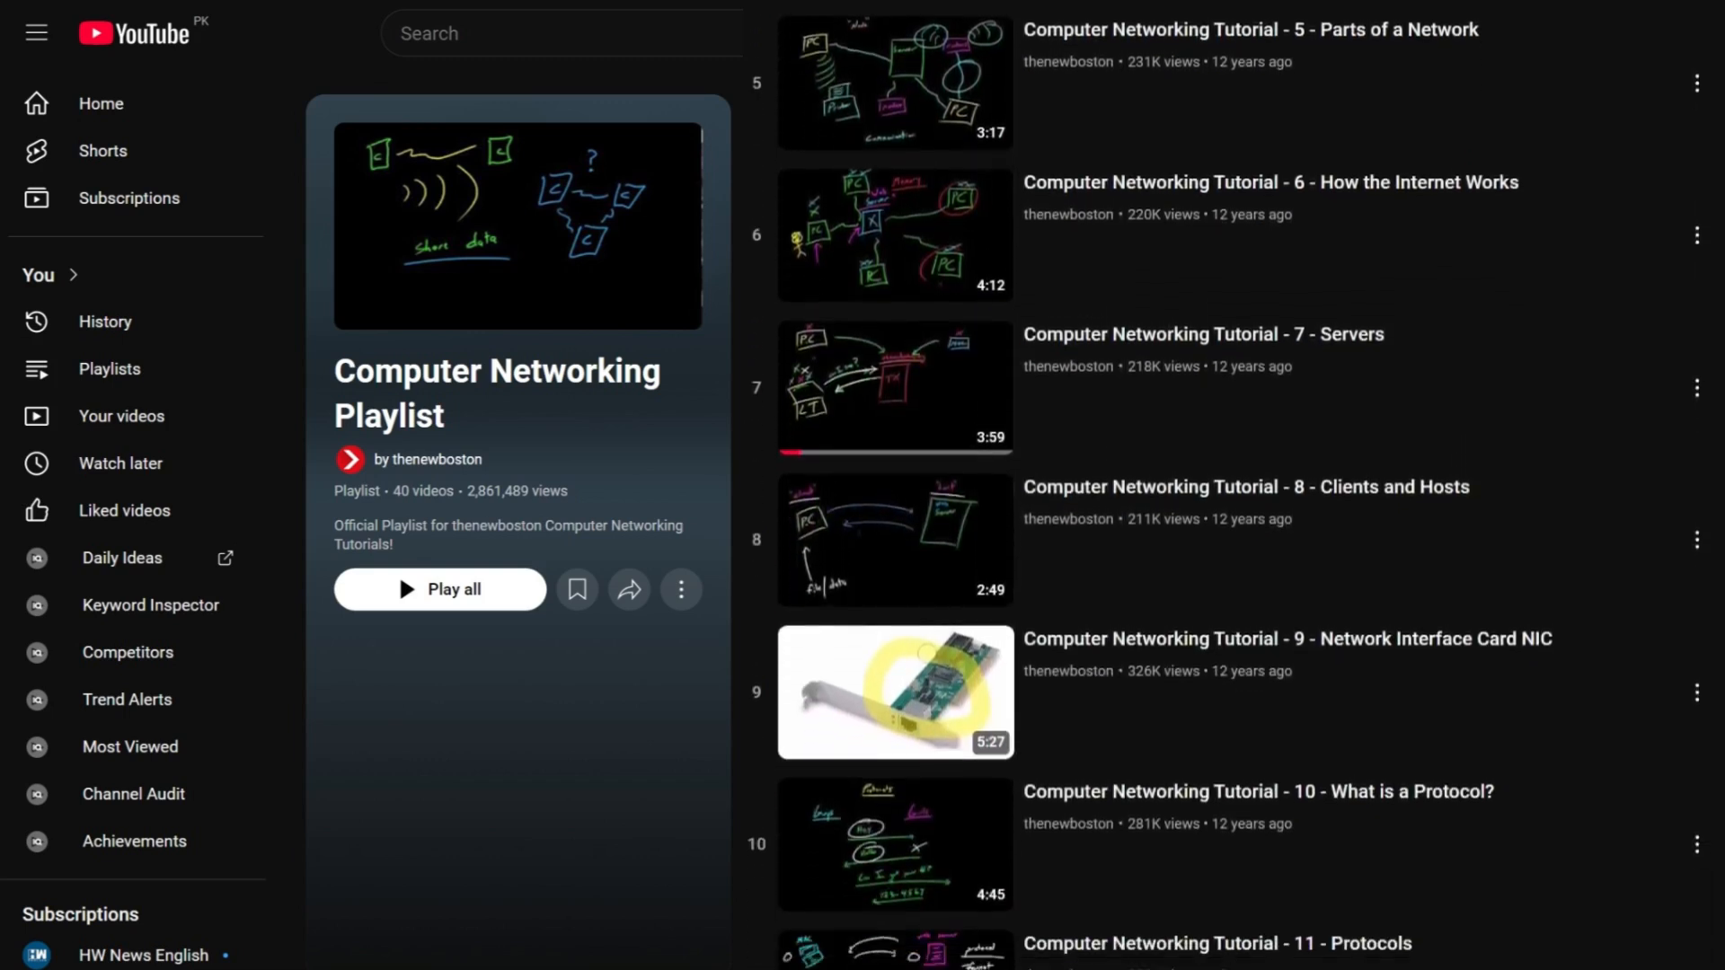
pyautogui.scroll(-3)
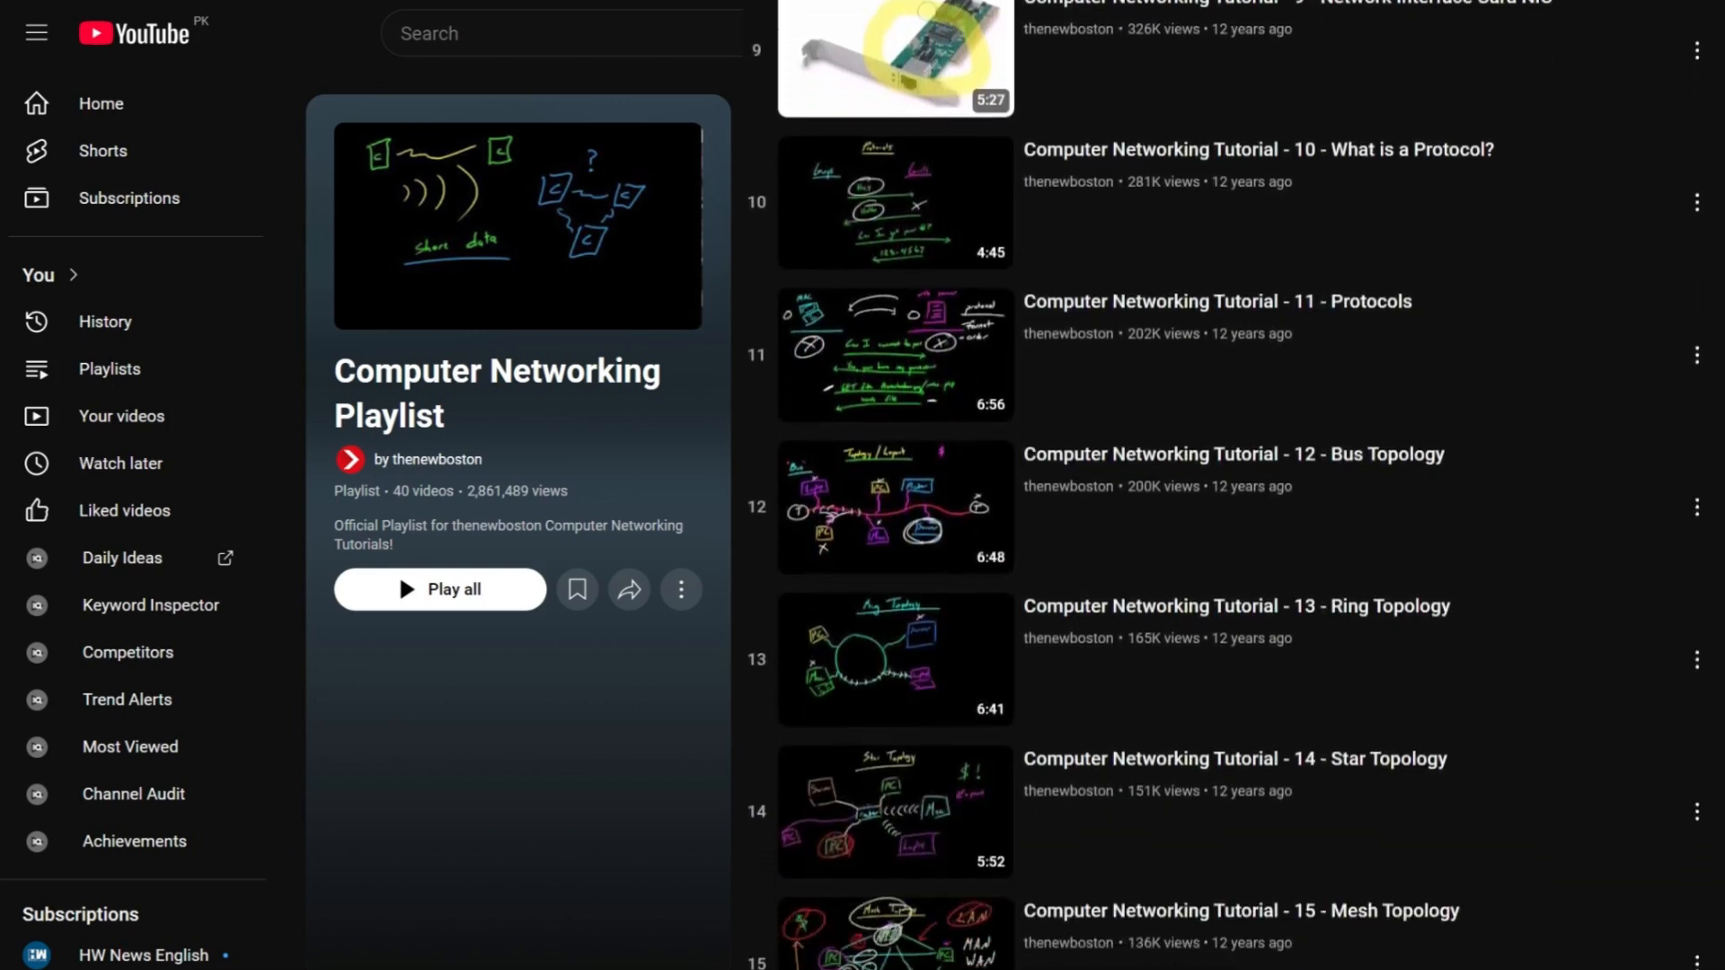
pyautogui.scroll(-3)
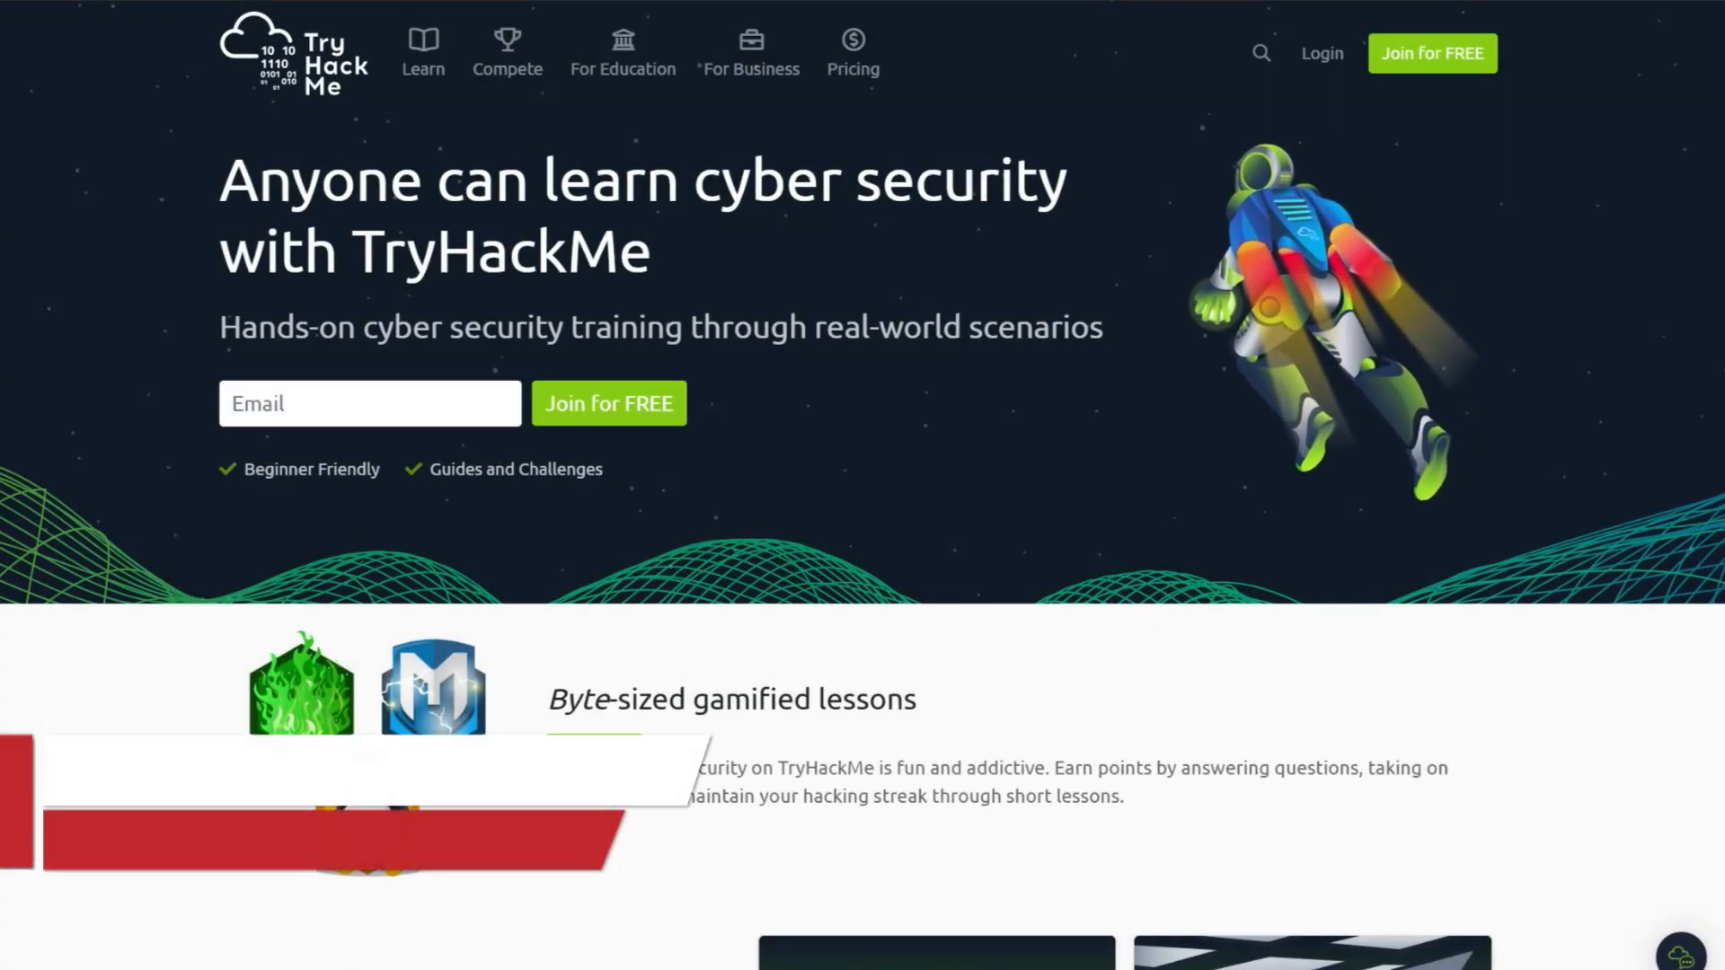
# Step: Scroll the TryHackMe homepage's lessons and practice sections, then go to Learn
pyautogui.scroll(-3)
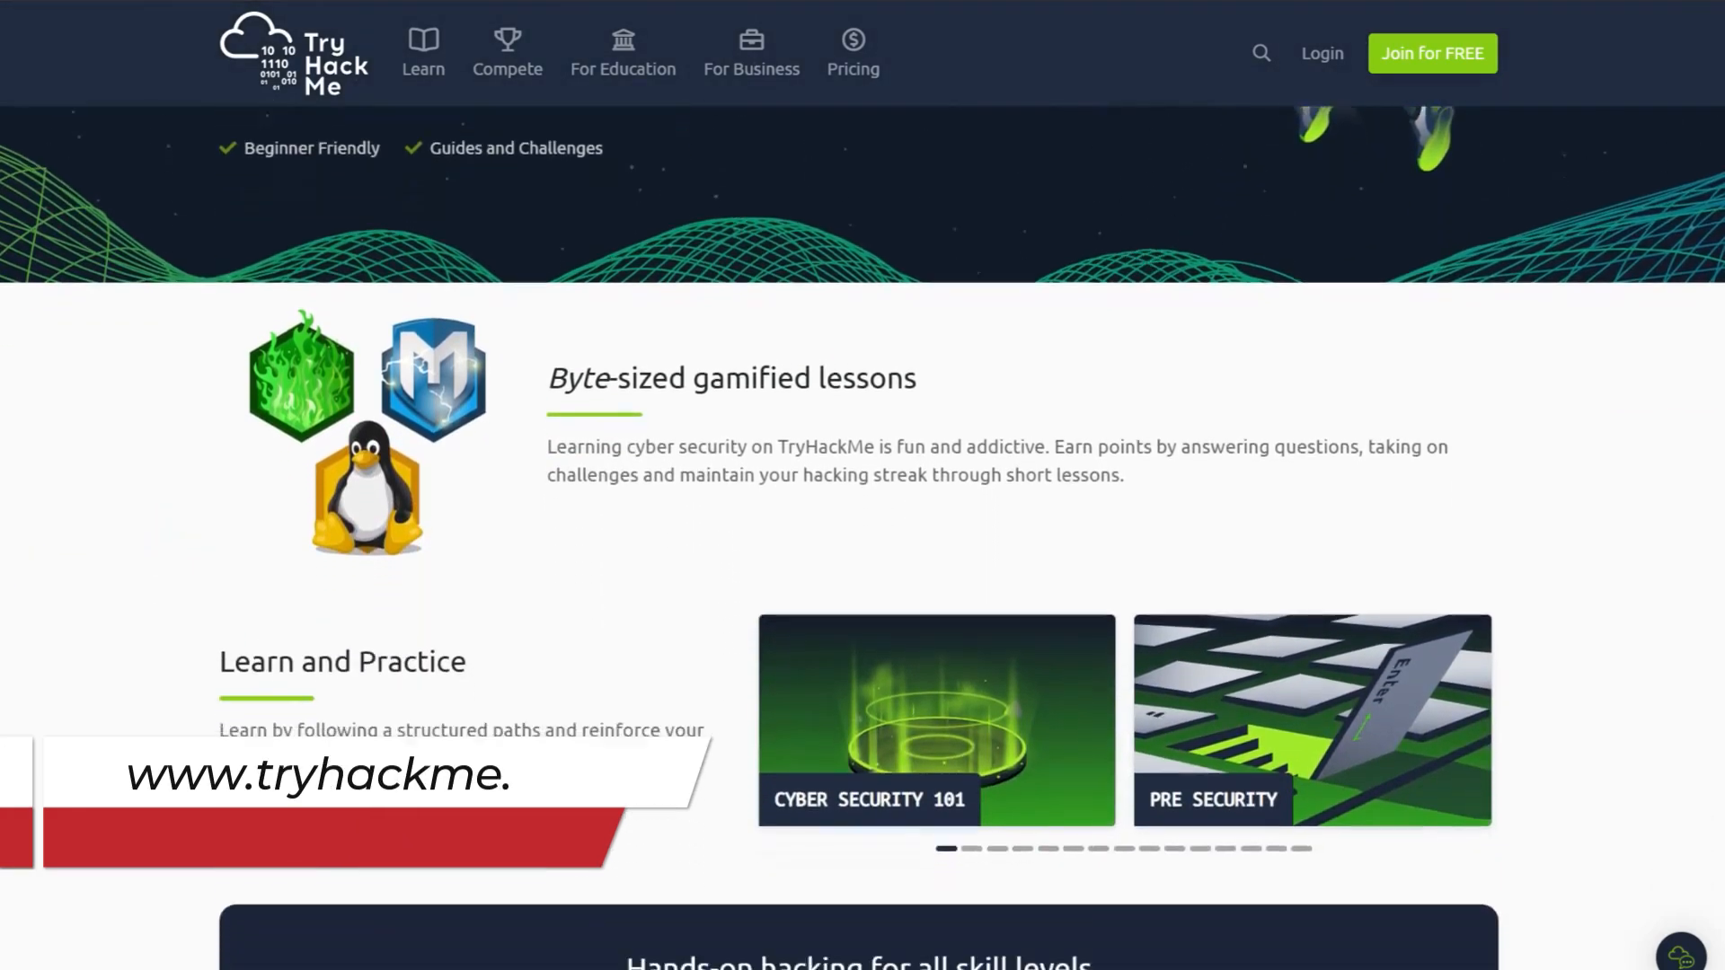
pyautogui.scroll(-3)
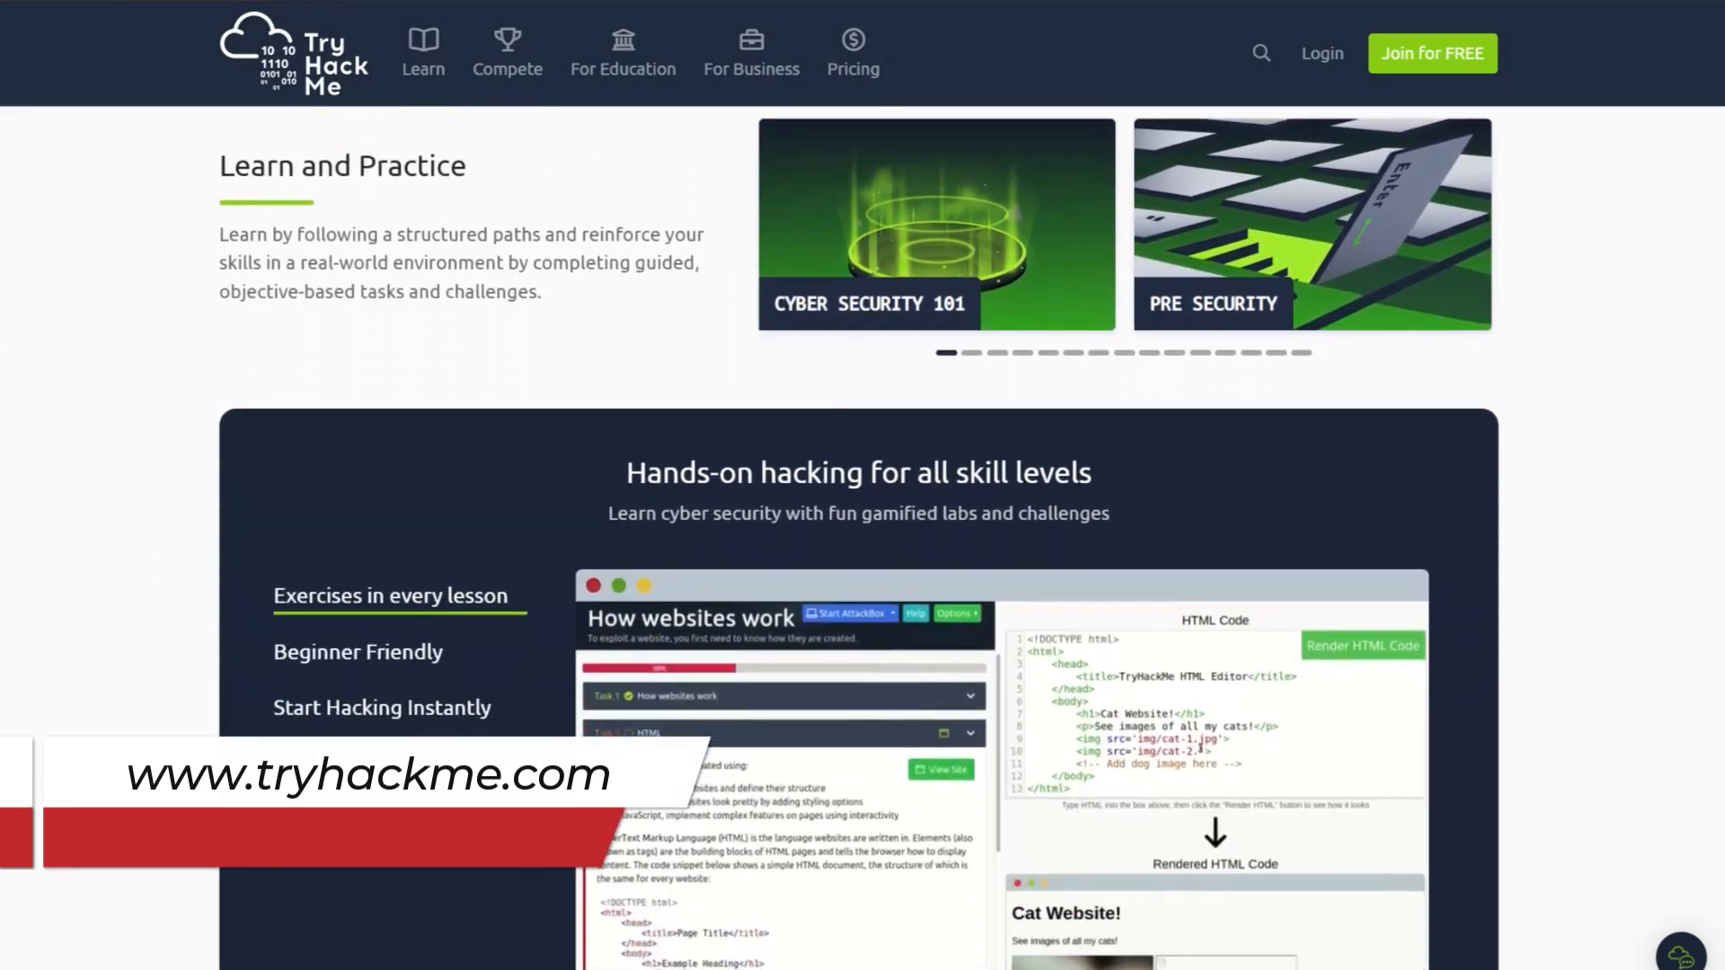
pyautogui.scroll(-3)
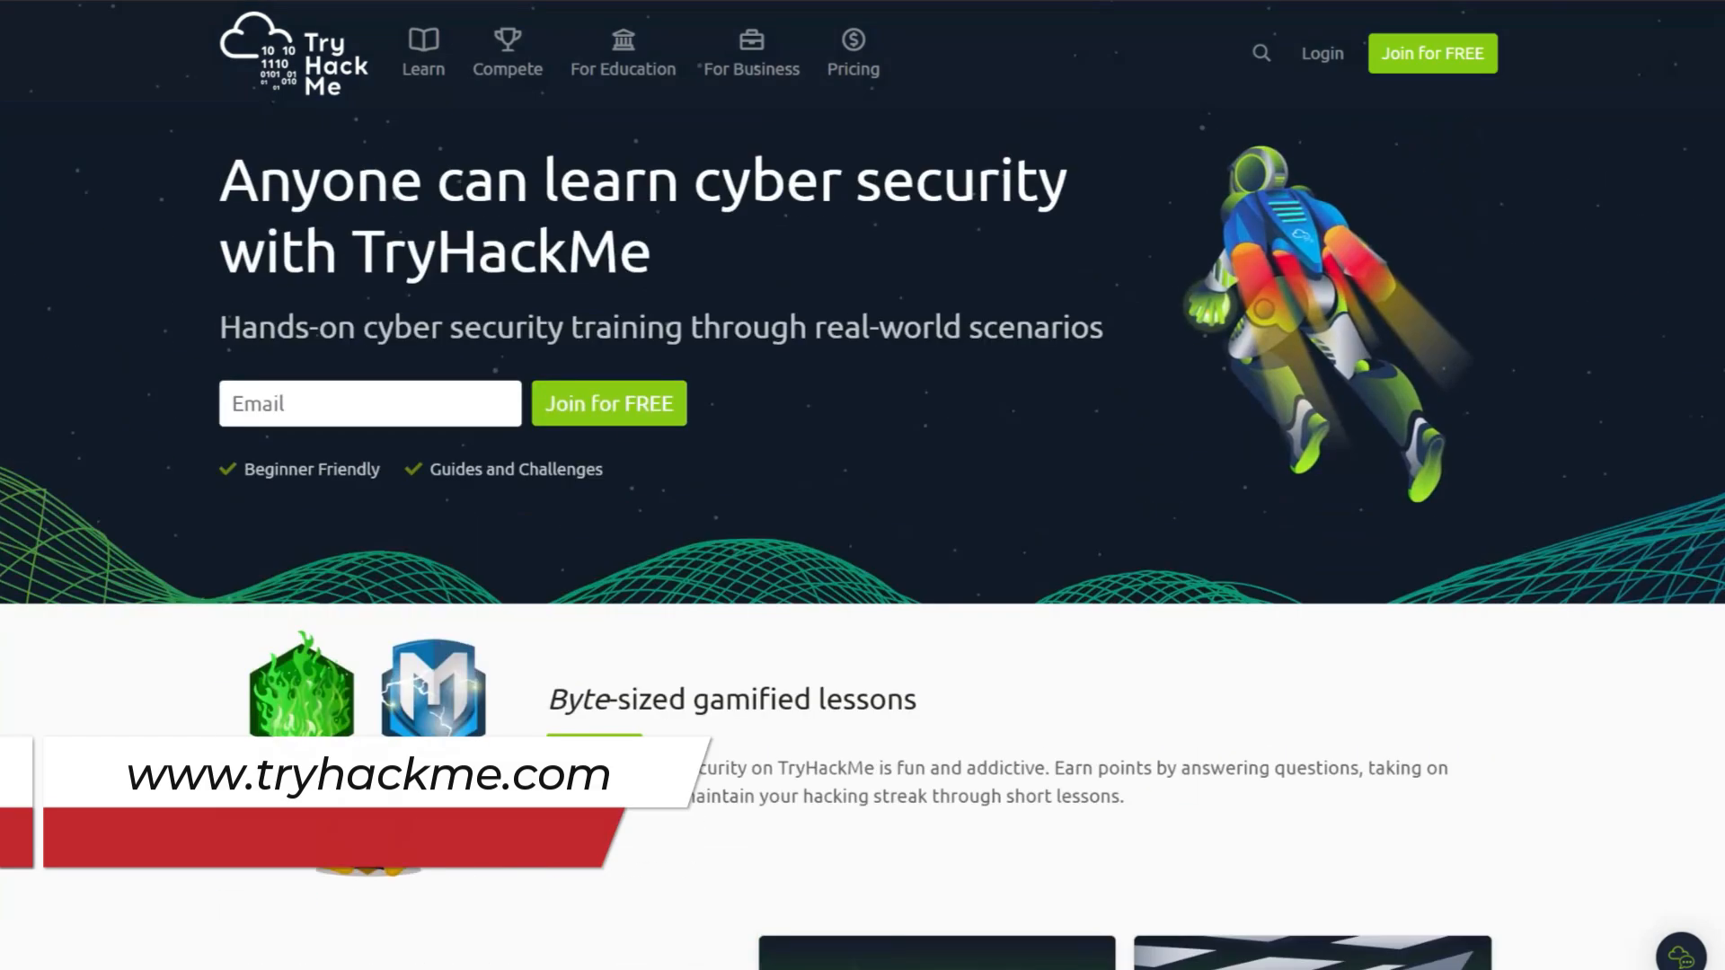
pyautogui.click(423, 54)
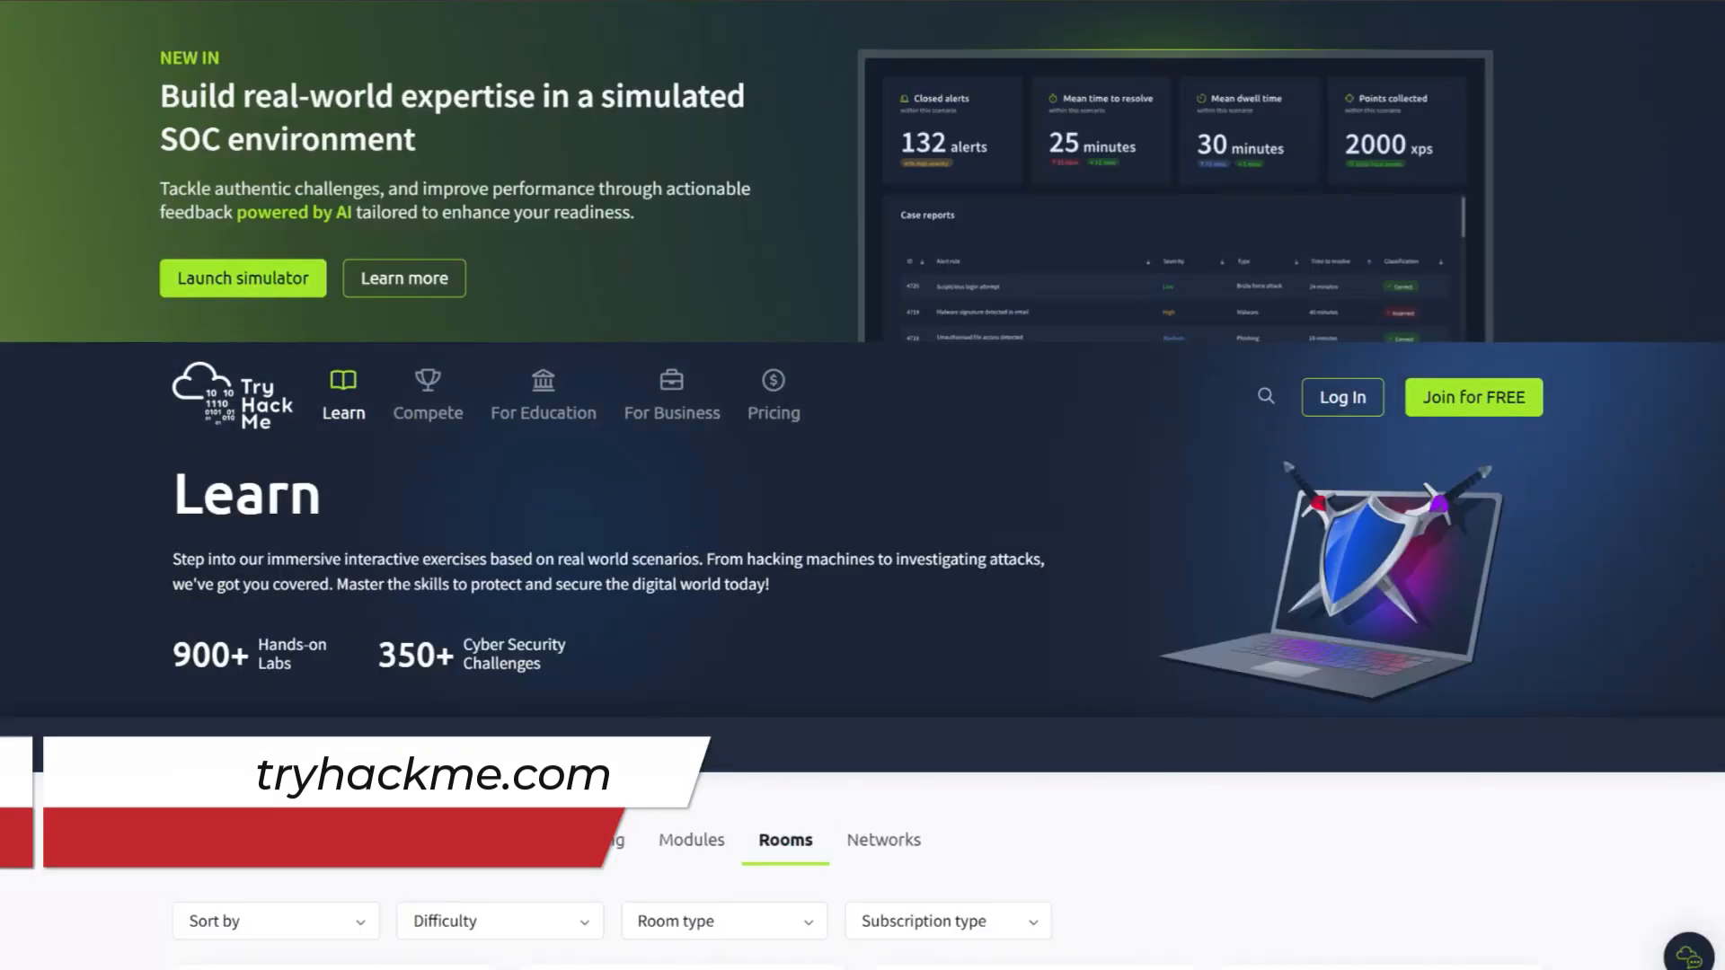
# Step: Scroll the Rooms grid down to the Cyber Security 101 and Pre Security paths
pyautogui.scroll(-3)
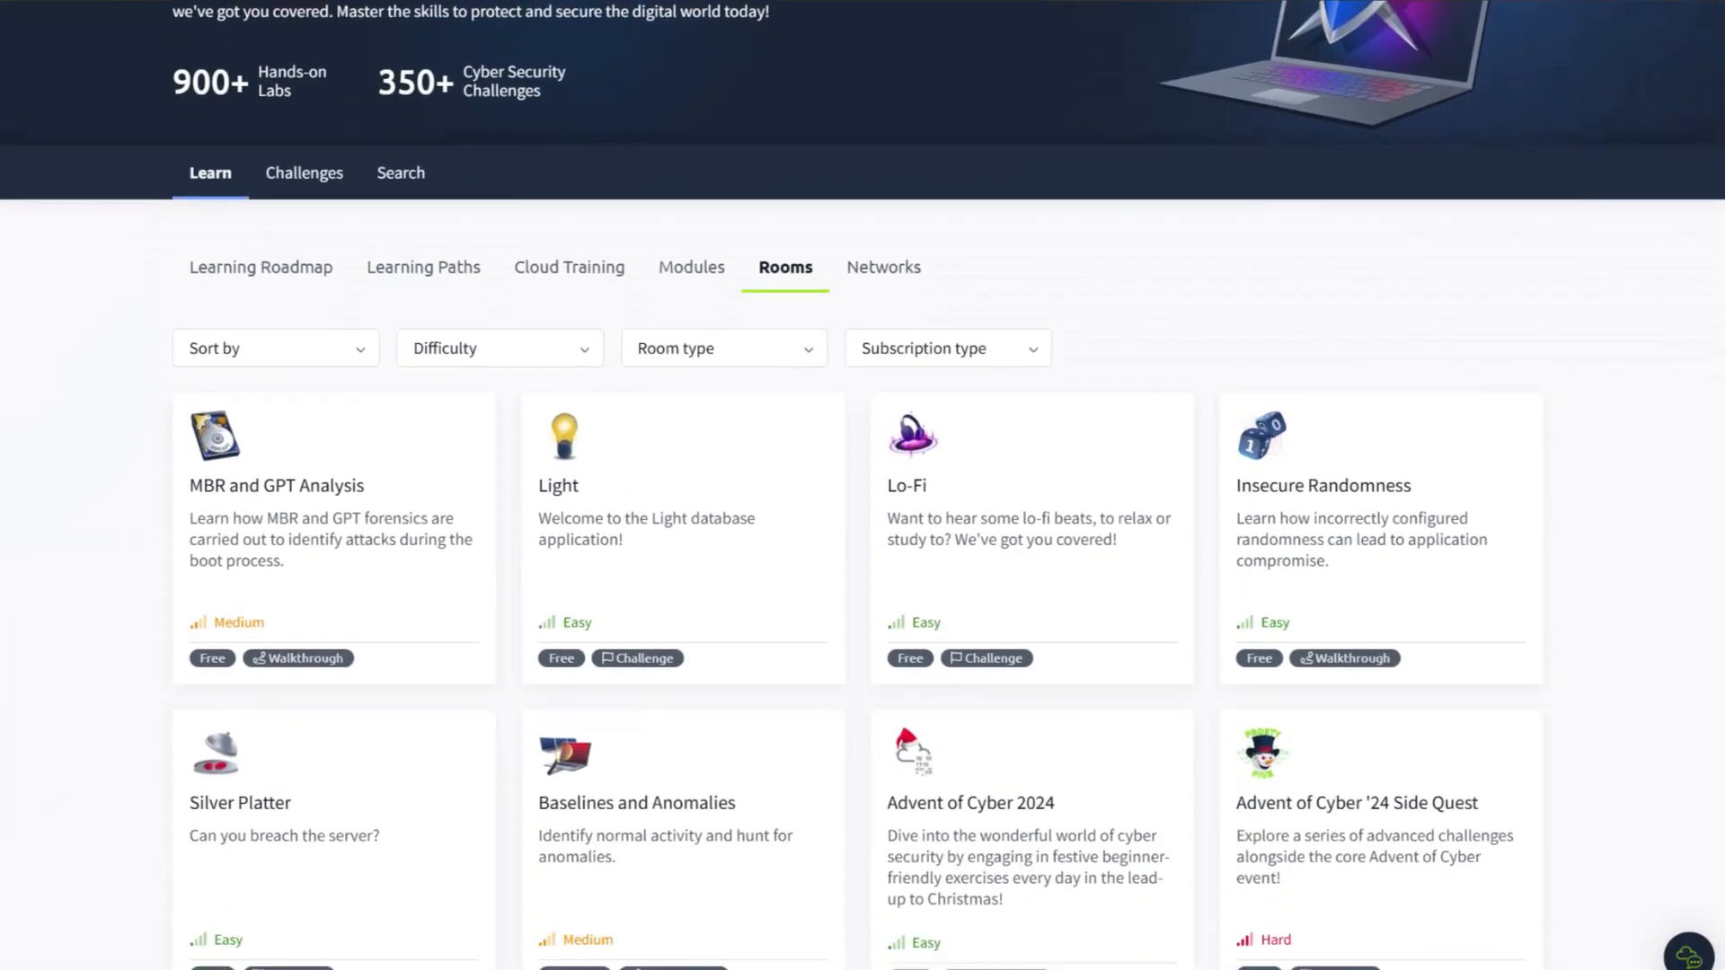
pyautogui.scroll(-3)
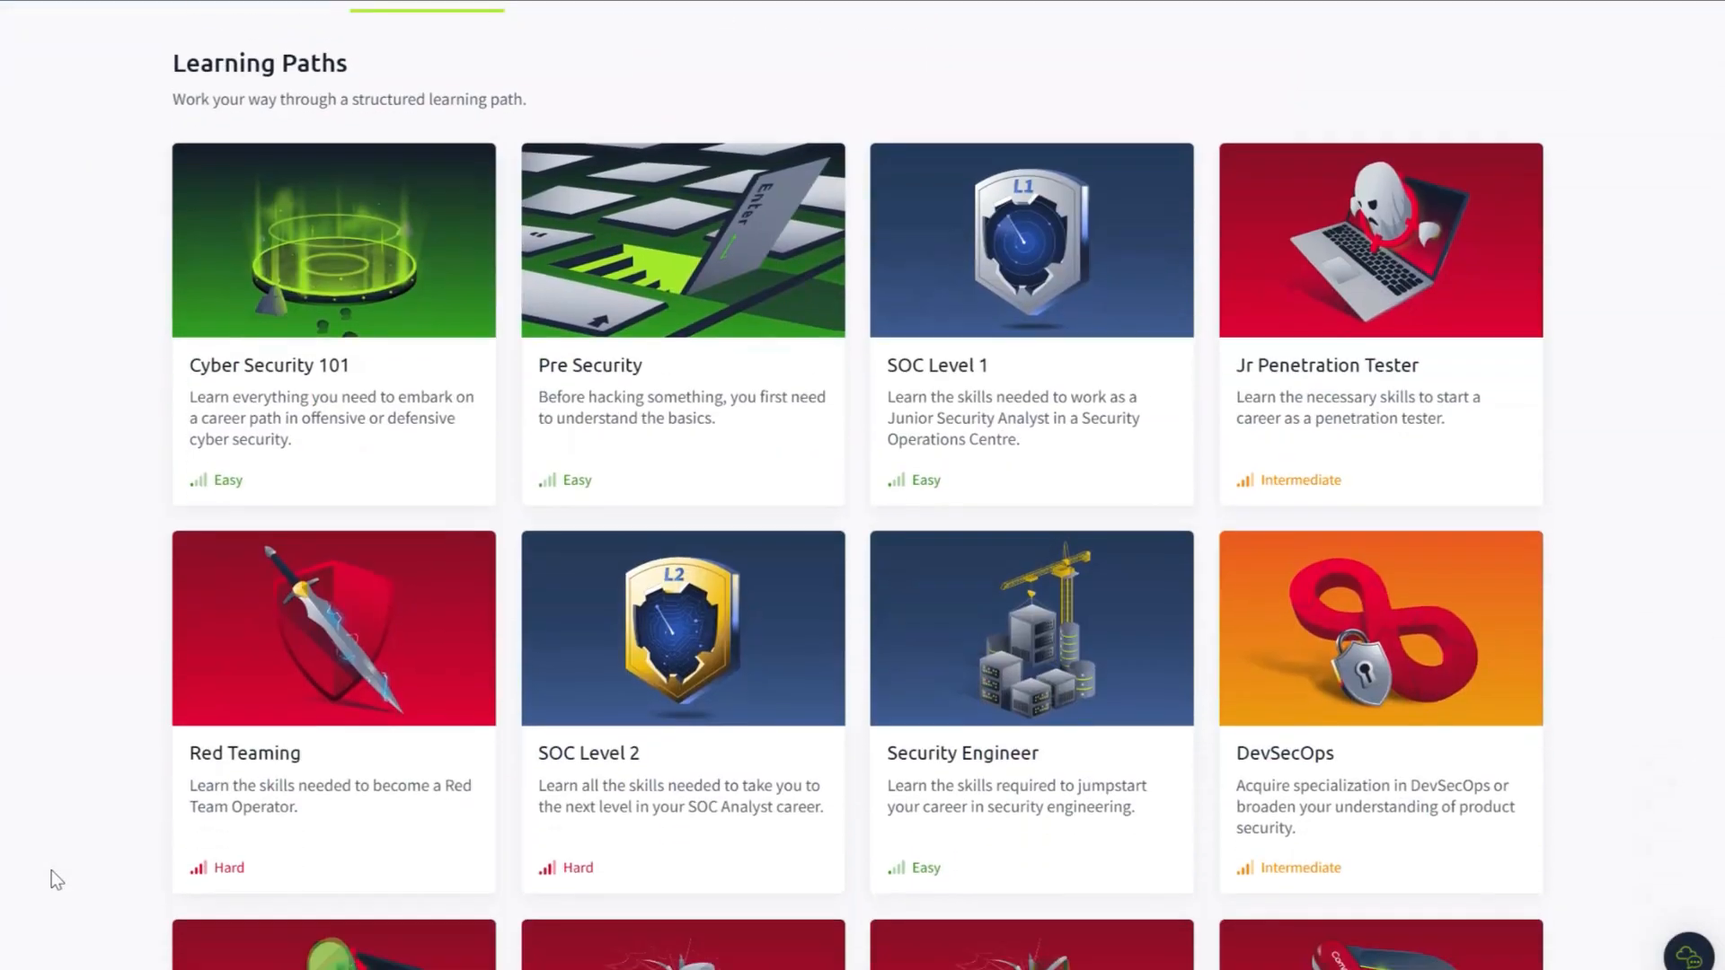
pyautogui.scroll(-3)
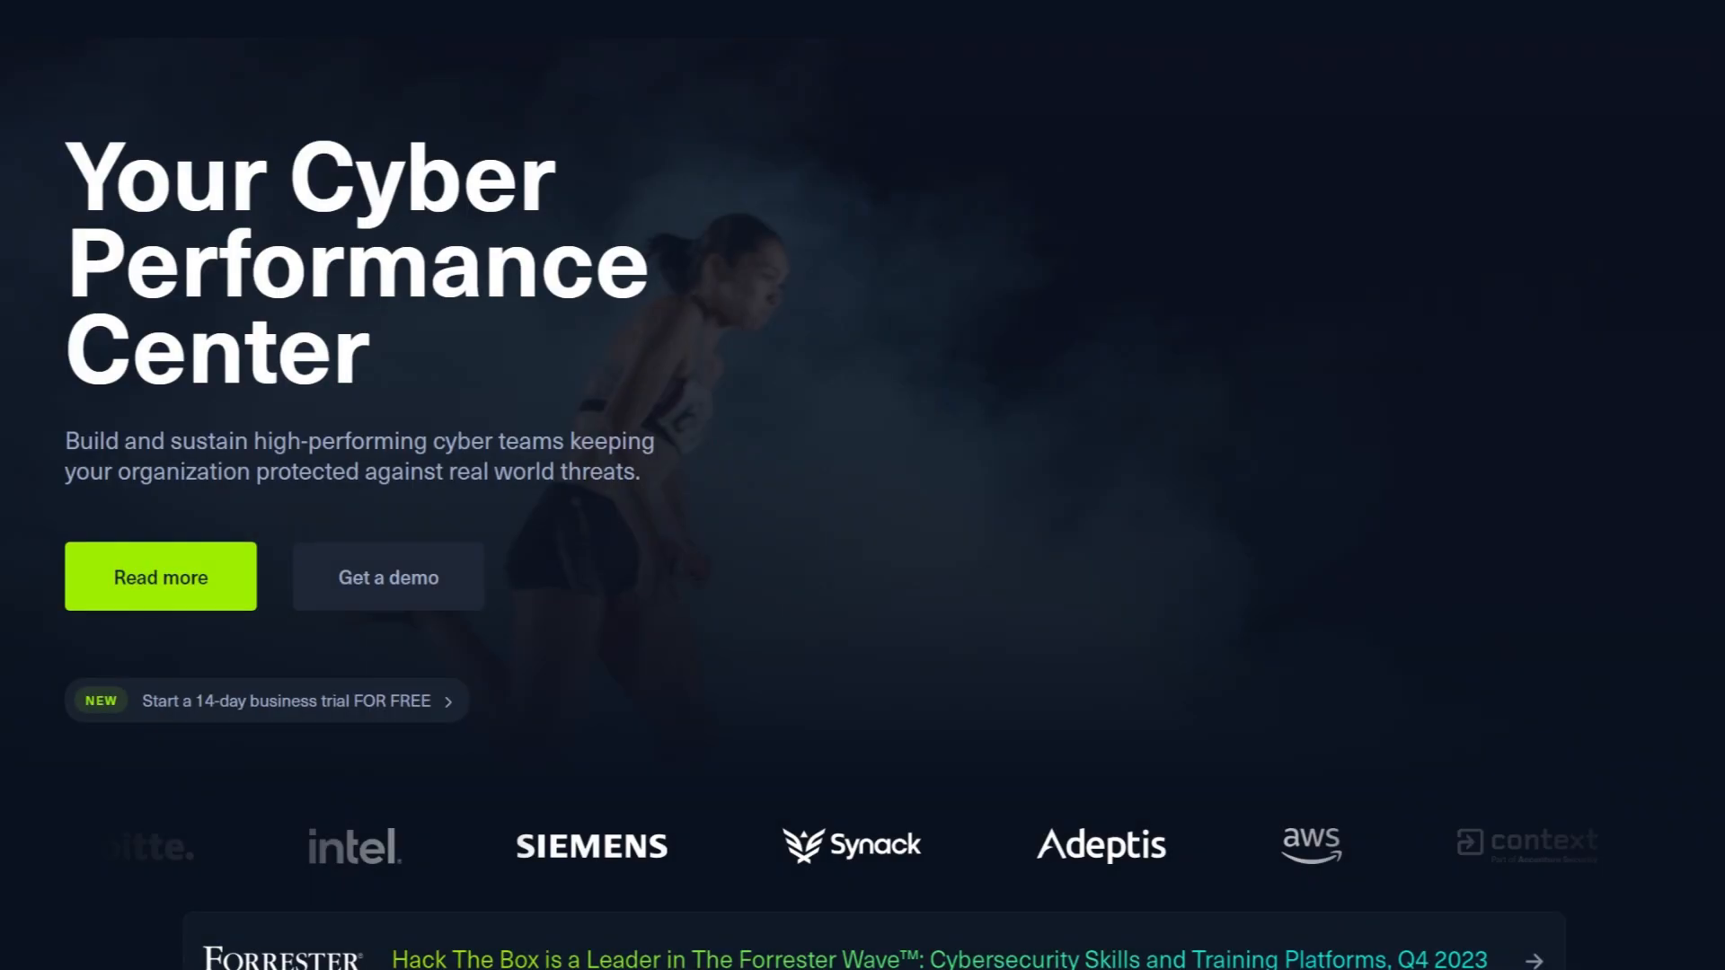
# Step: Scroll hackthebox.com past the hero section to the Choose Your Machine grid
pyautogui.scroll(-3)
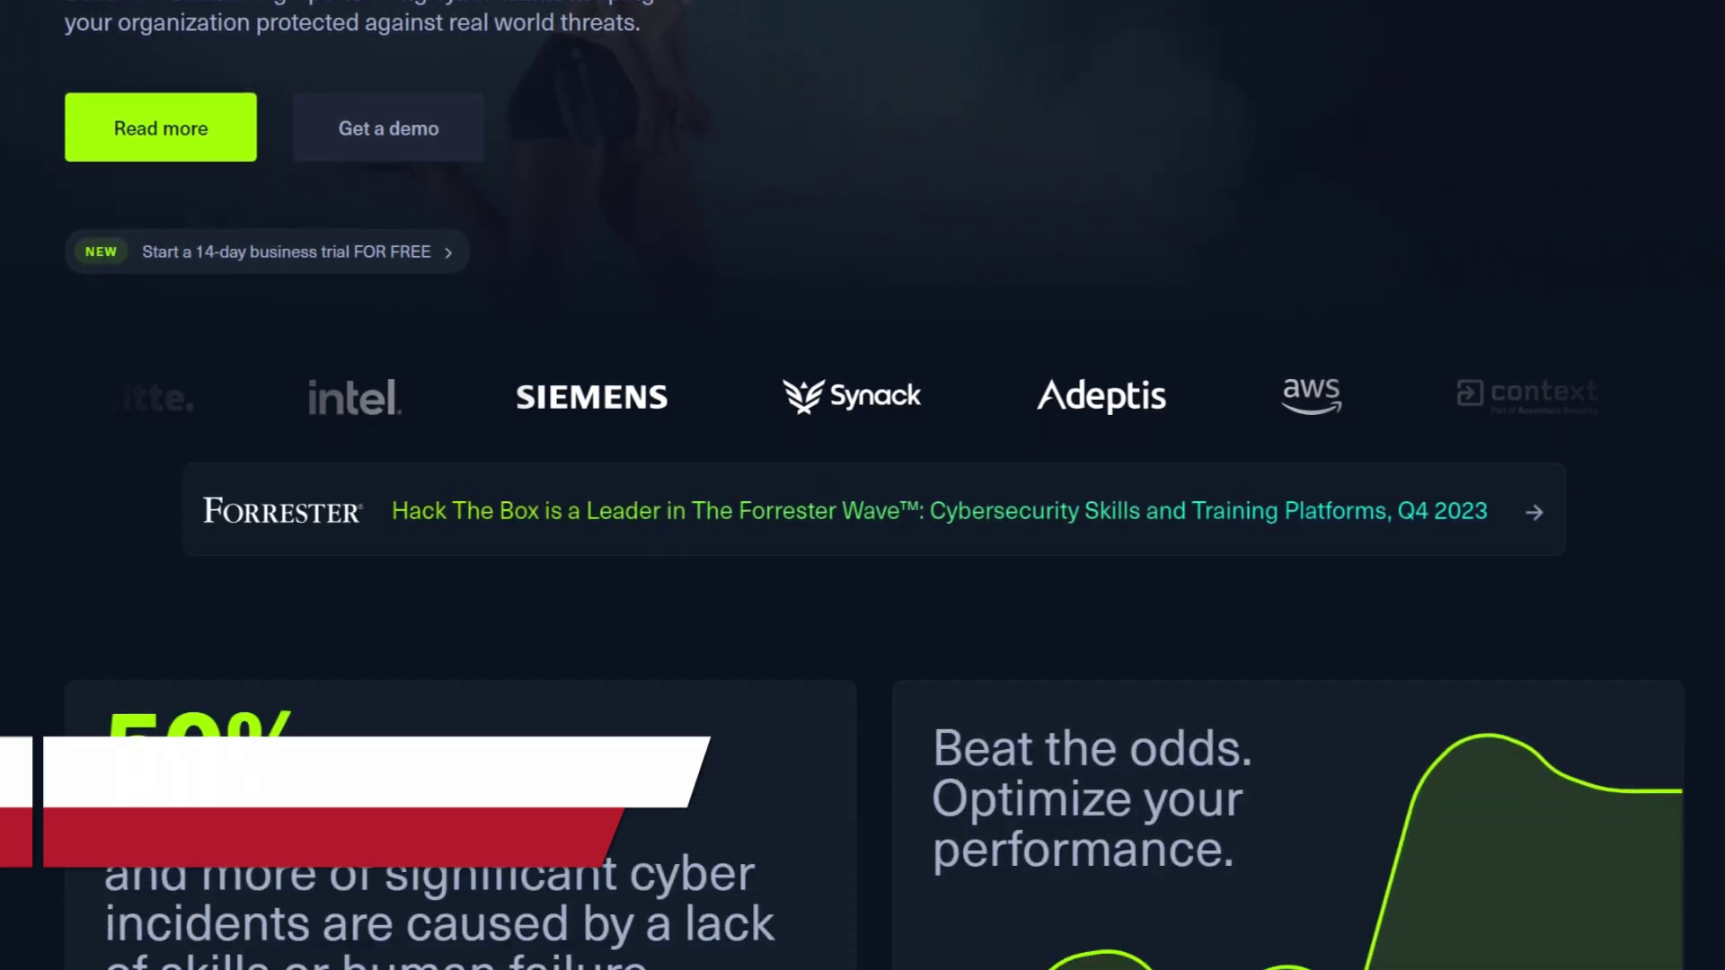
pyautogui.scroll(-3)
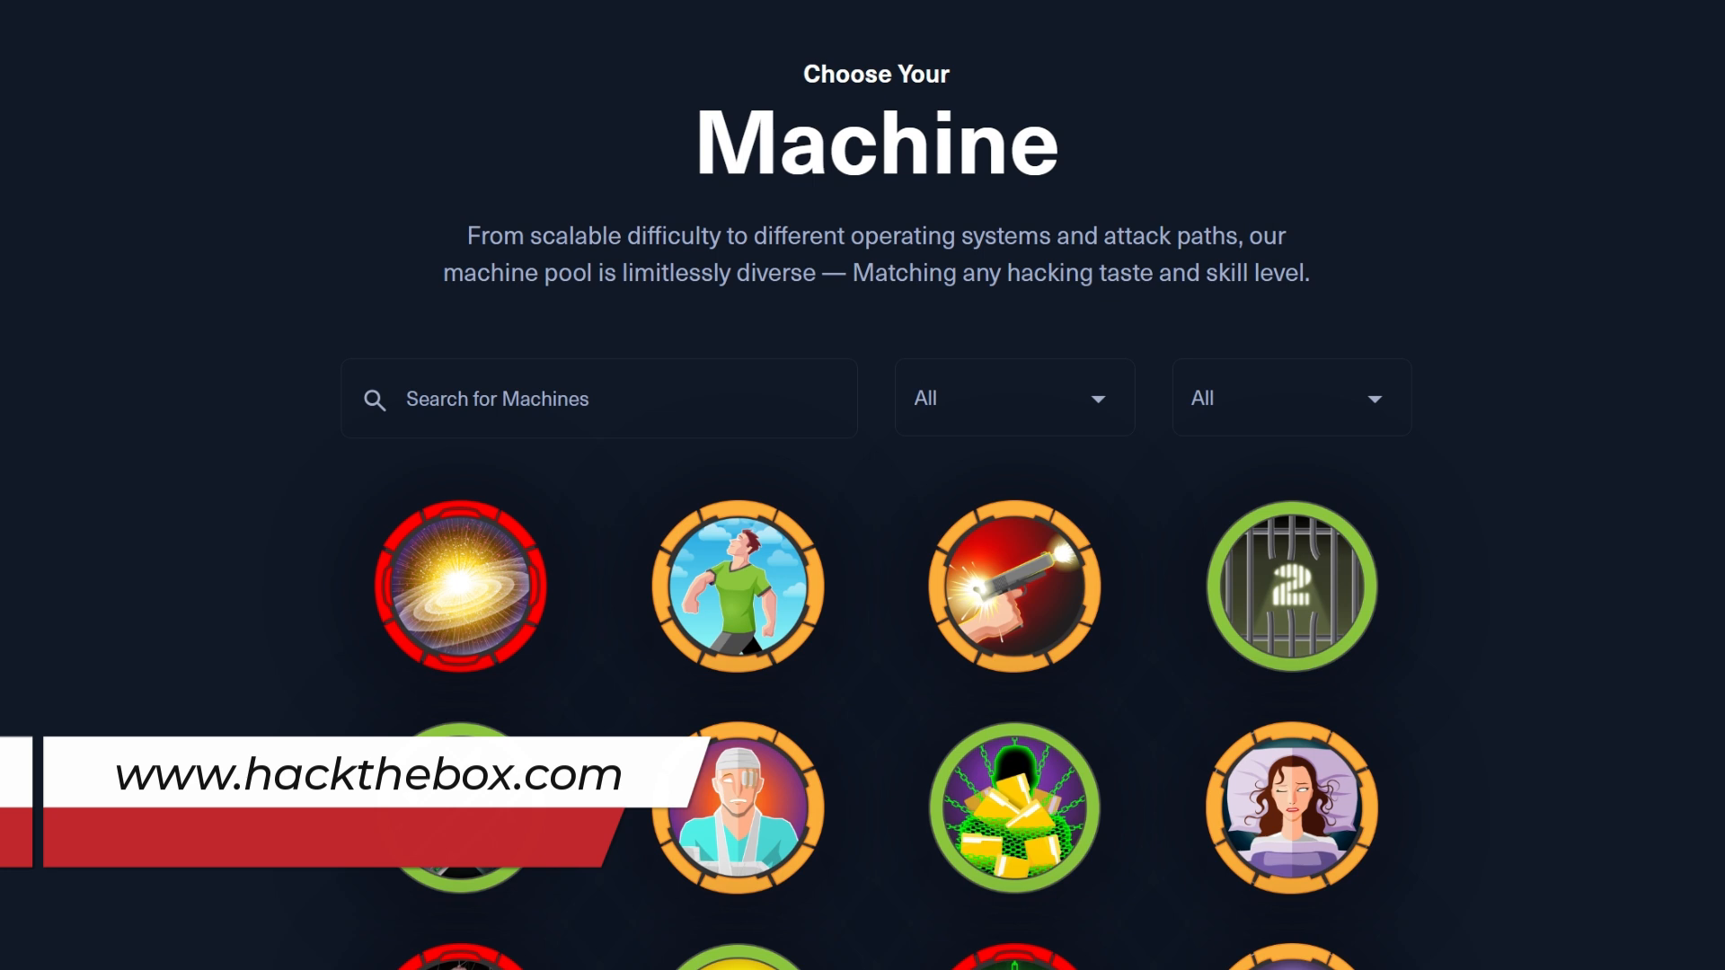
pyautogui.scroll(-3)
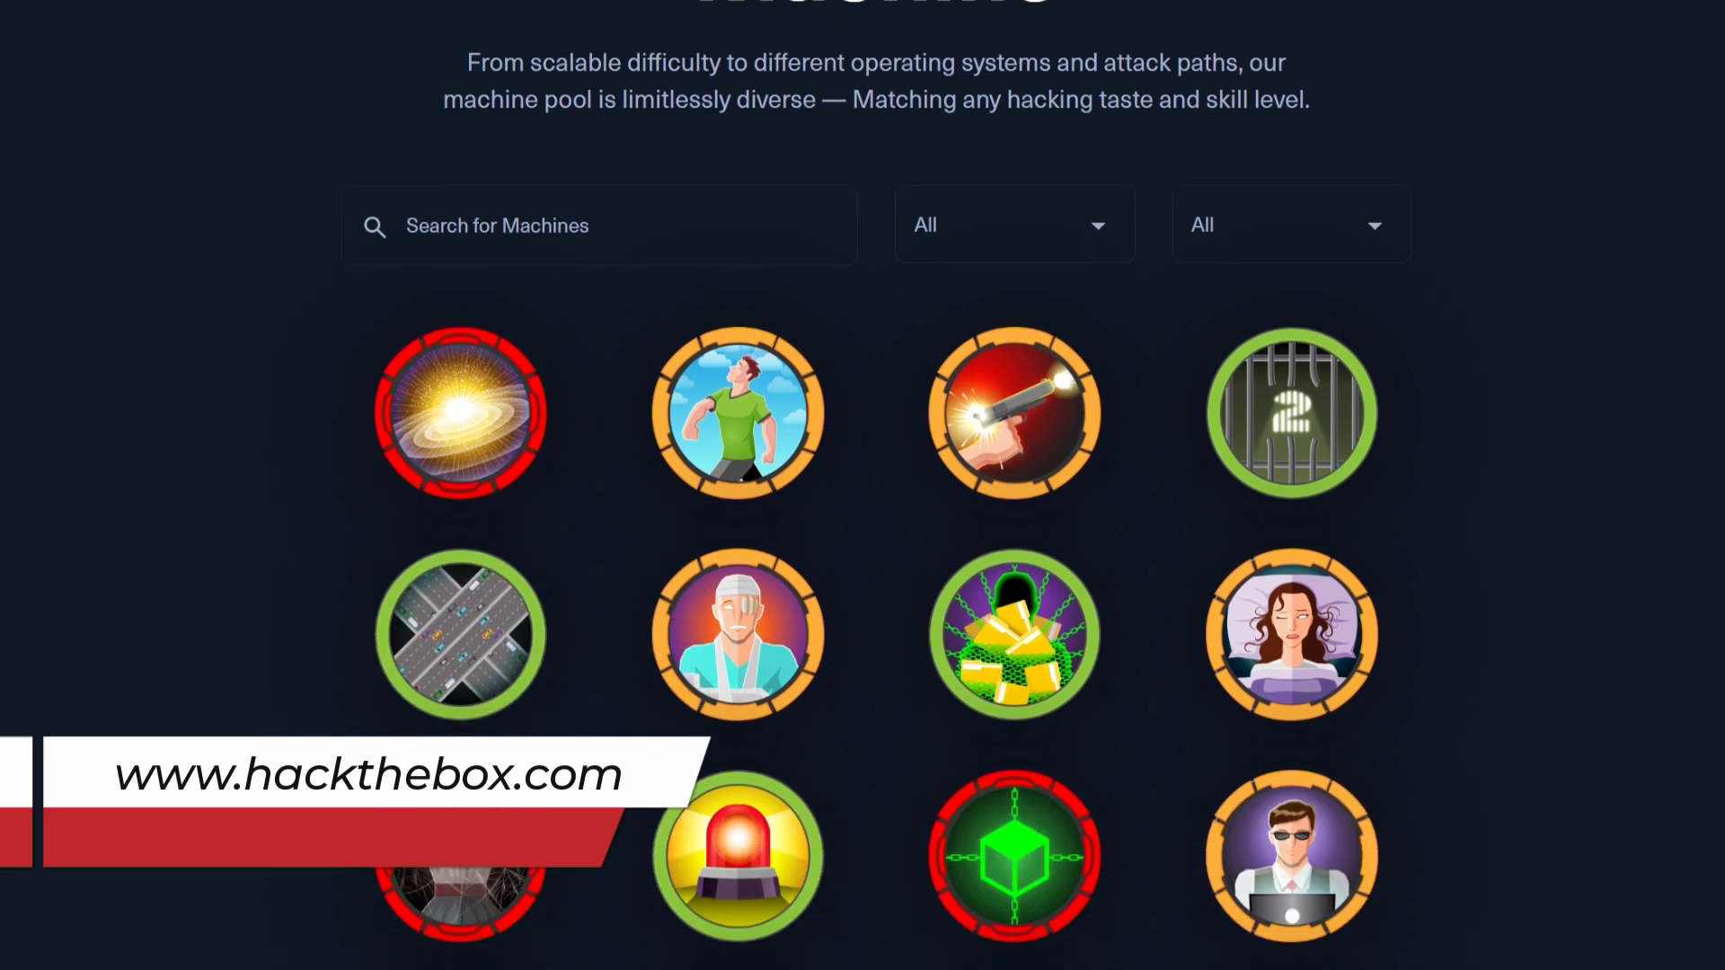
pyautogui.scroll(-3)
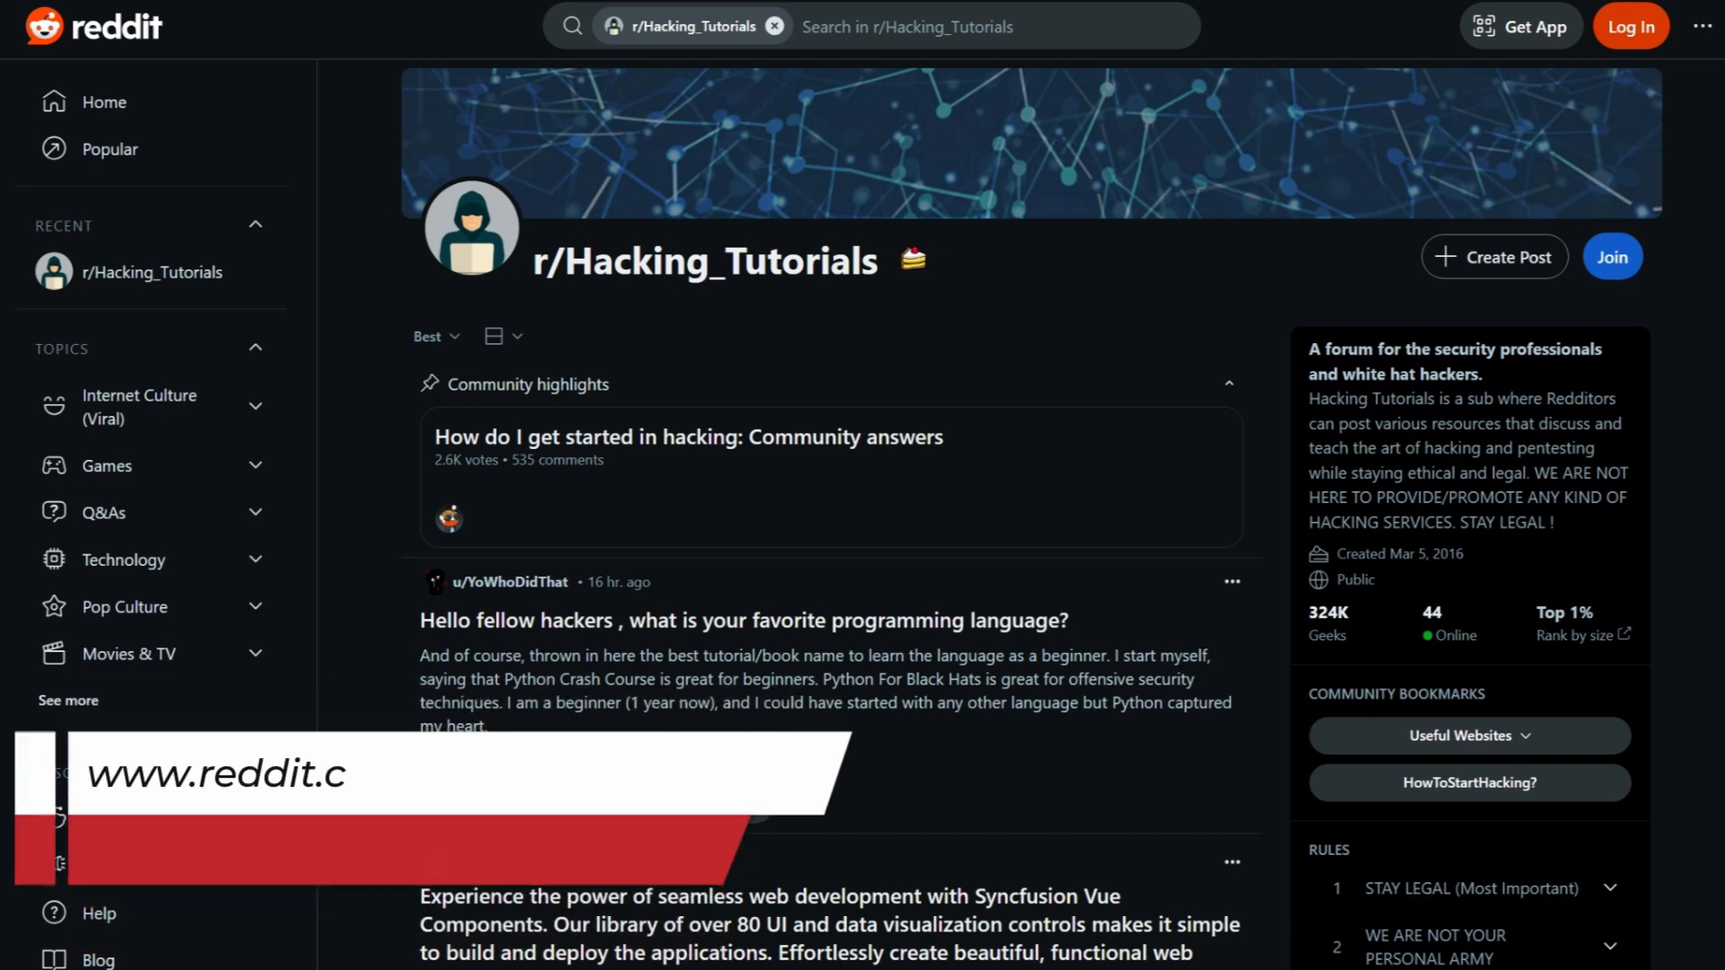
# Step: Scroll the r/Hacking_Tutorials feed down to posts on product keys and connected devices
pyautogui.scroll(-3)
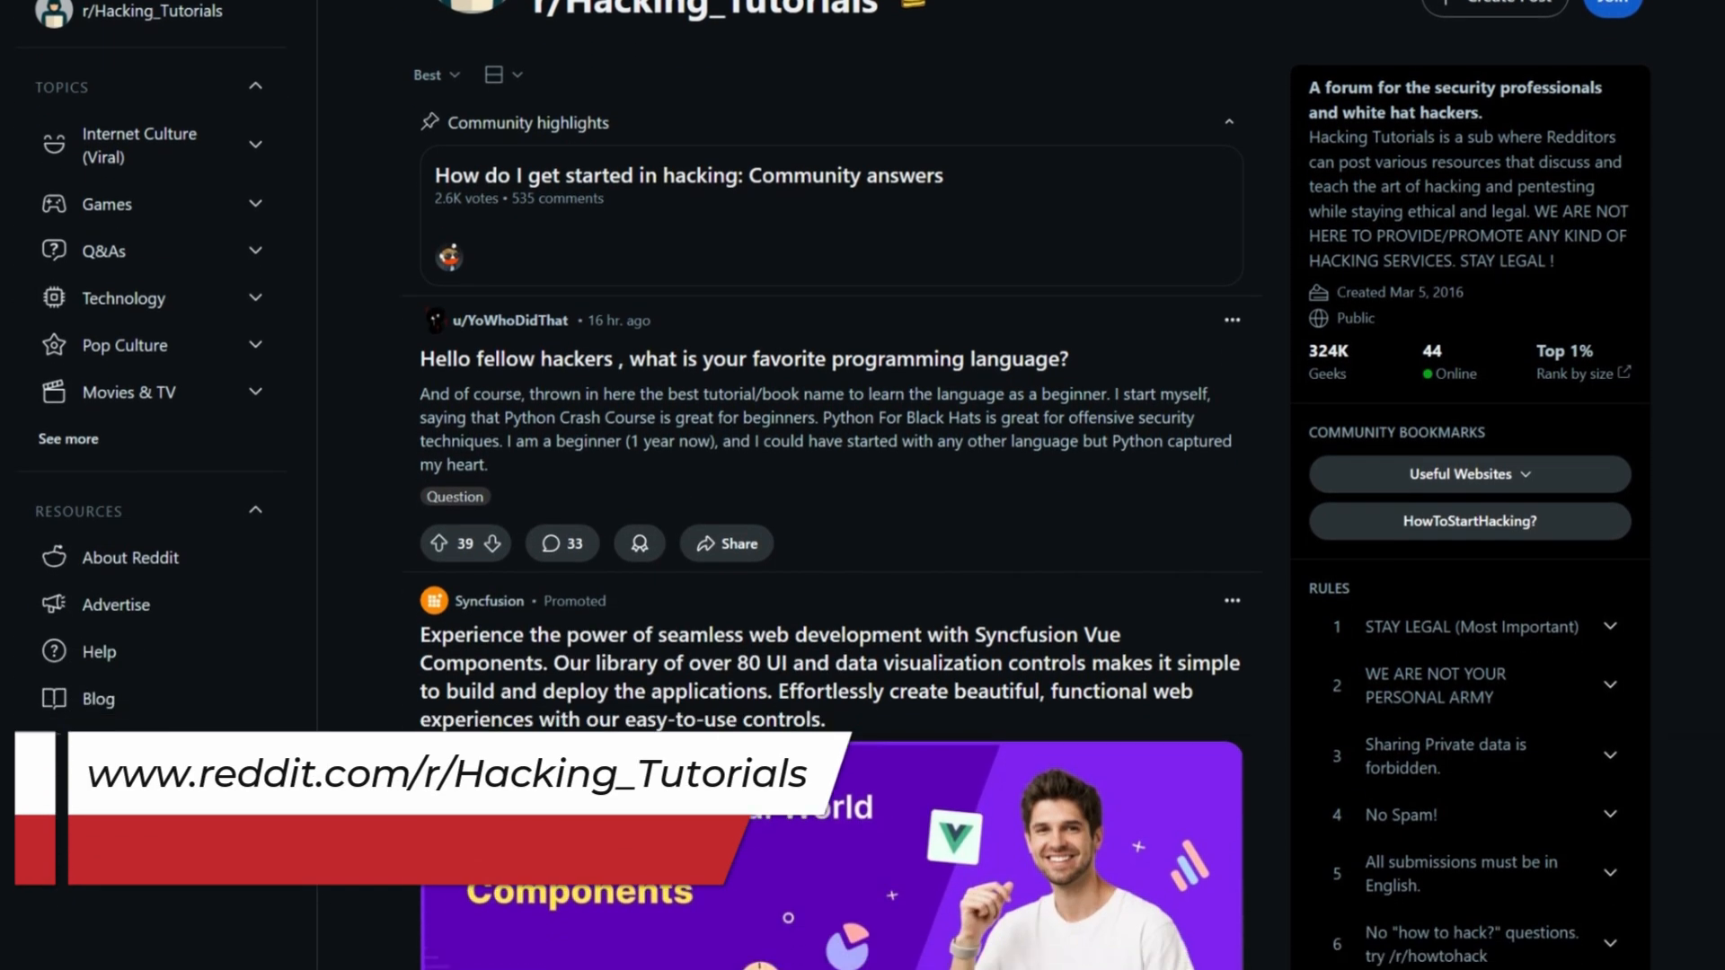
pyautogui.scroll(-3)
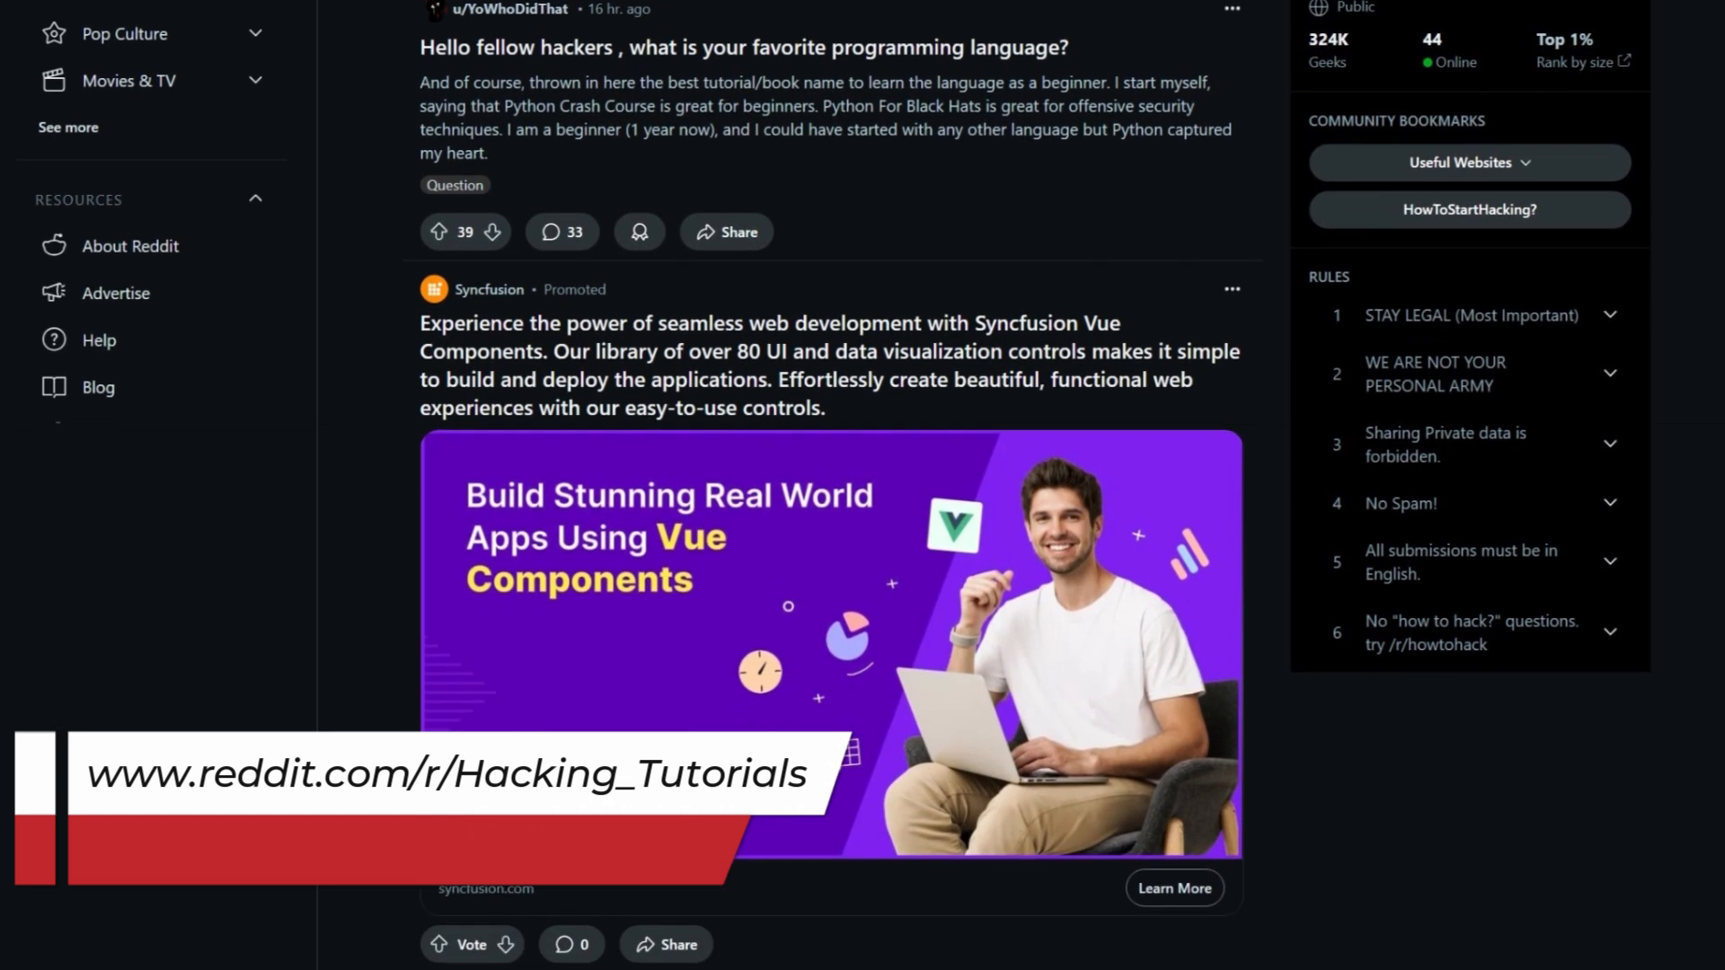
pyautogui.scroll(-3)
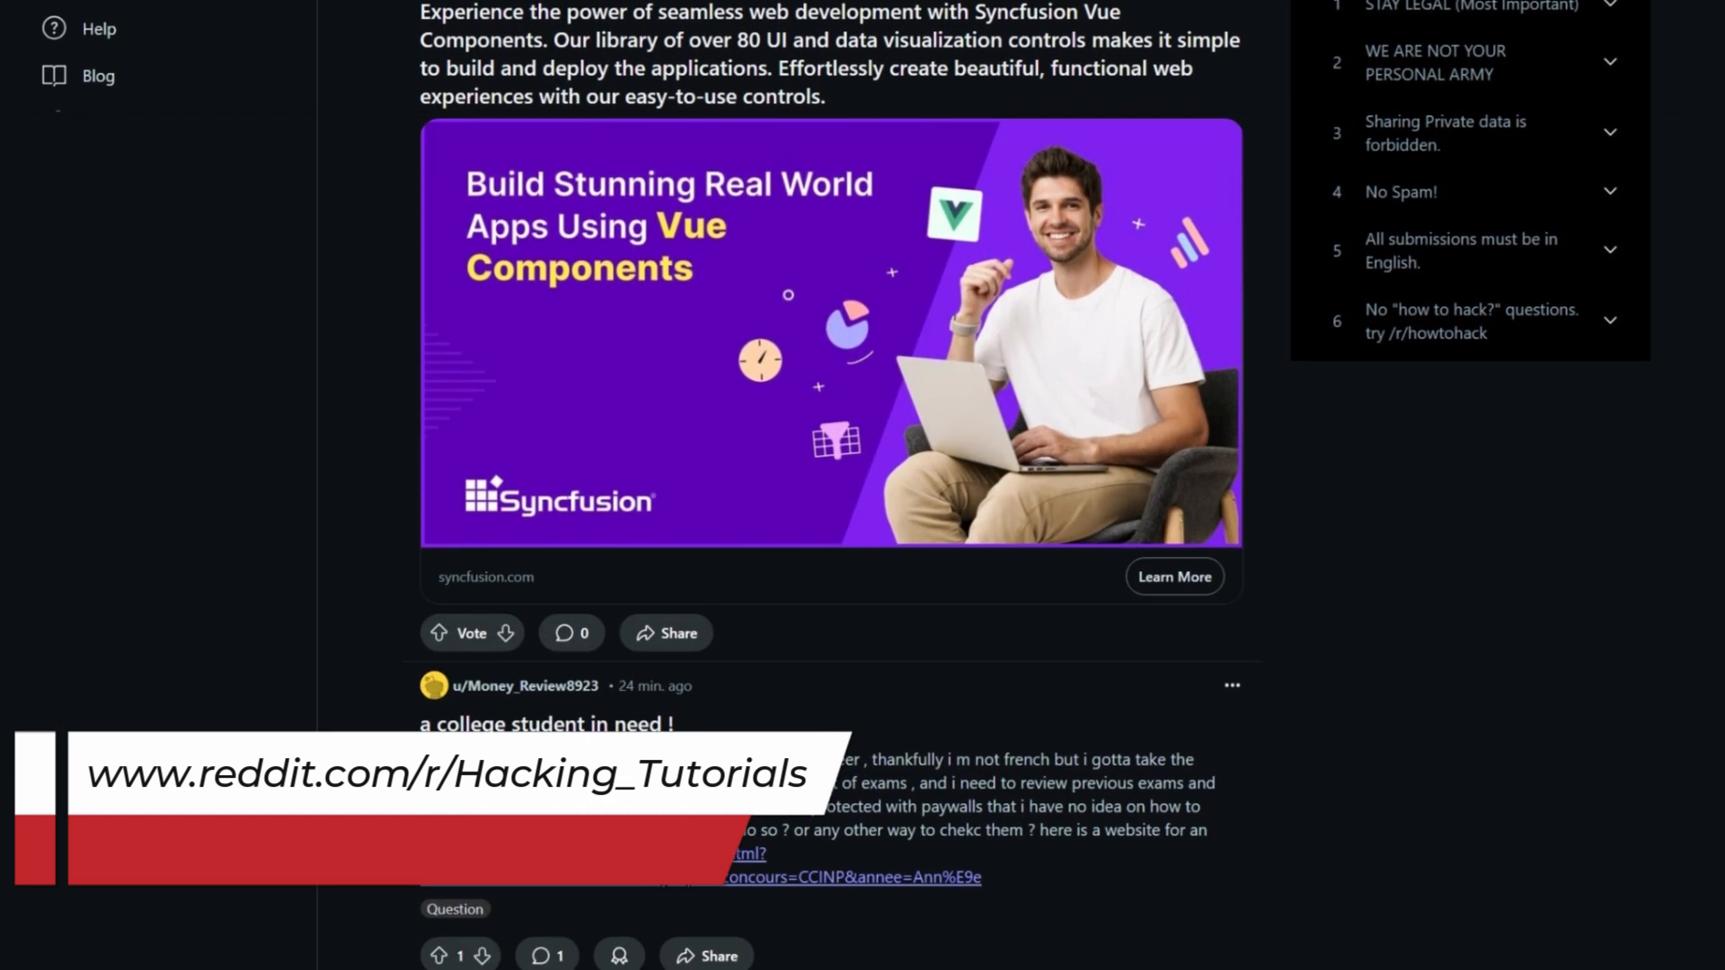
pyautogui.scroll(-3)
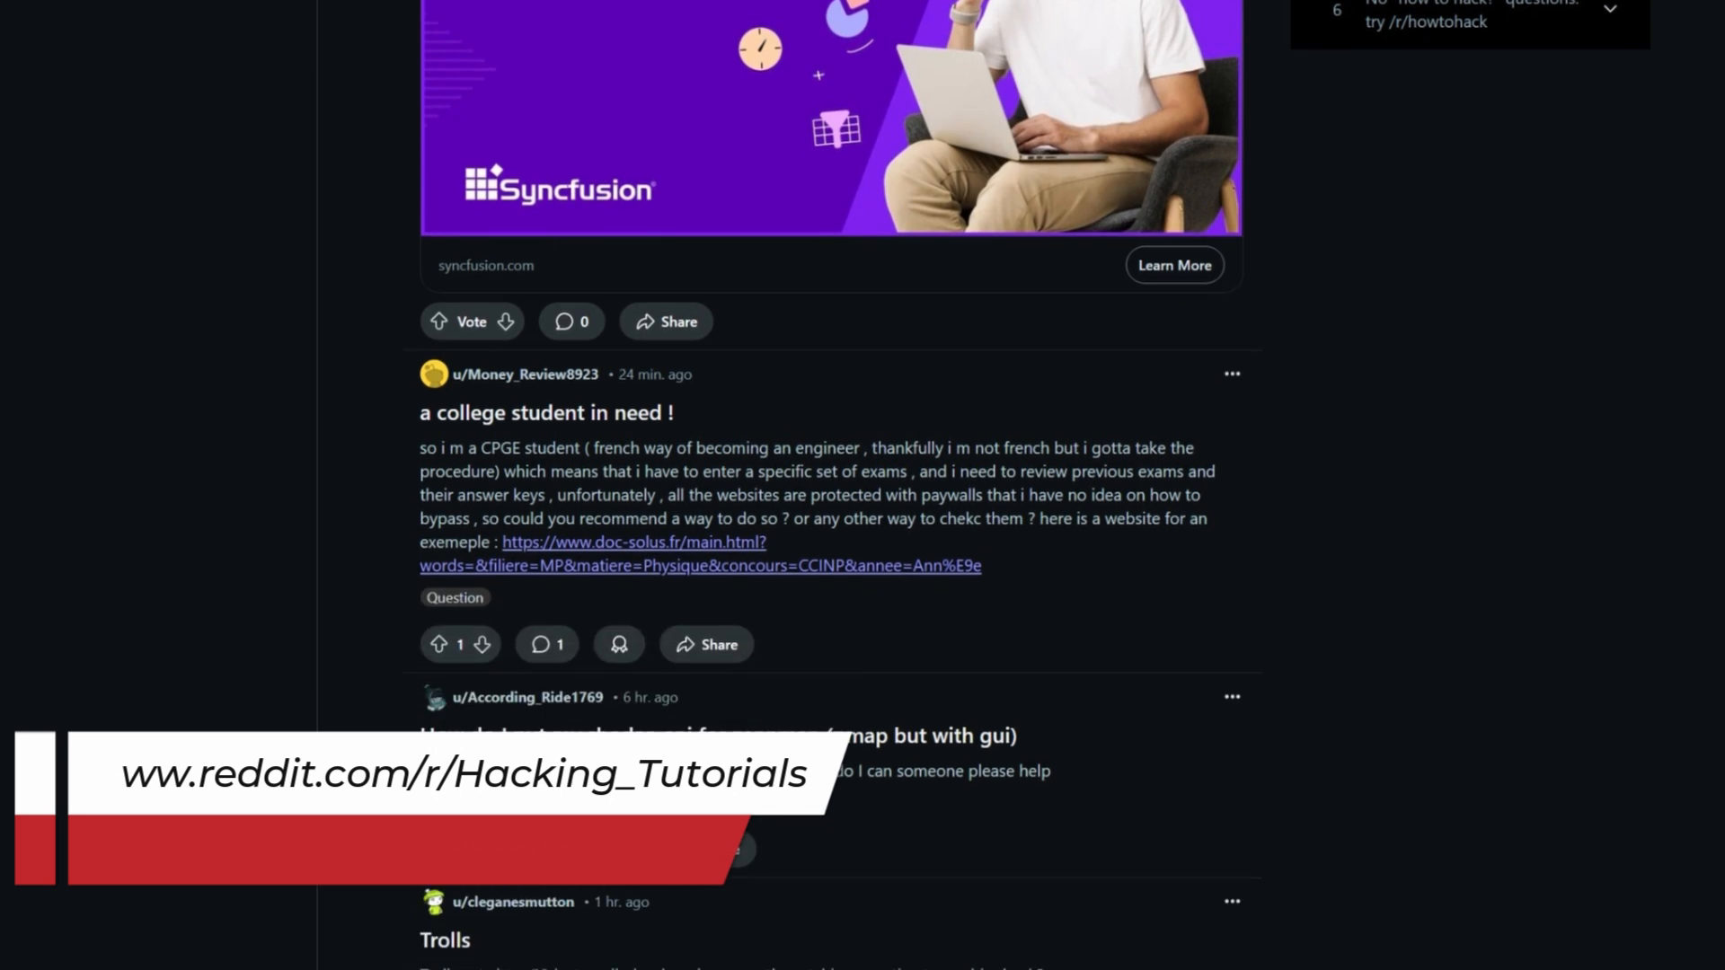
pyautogui.scroll(-3)
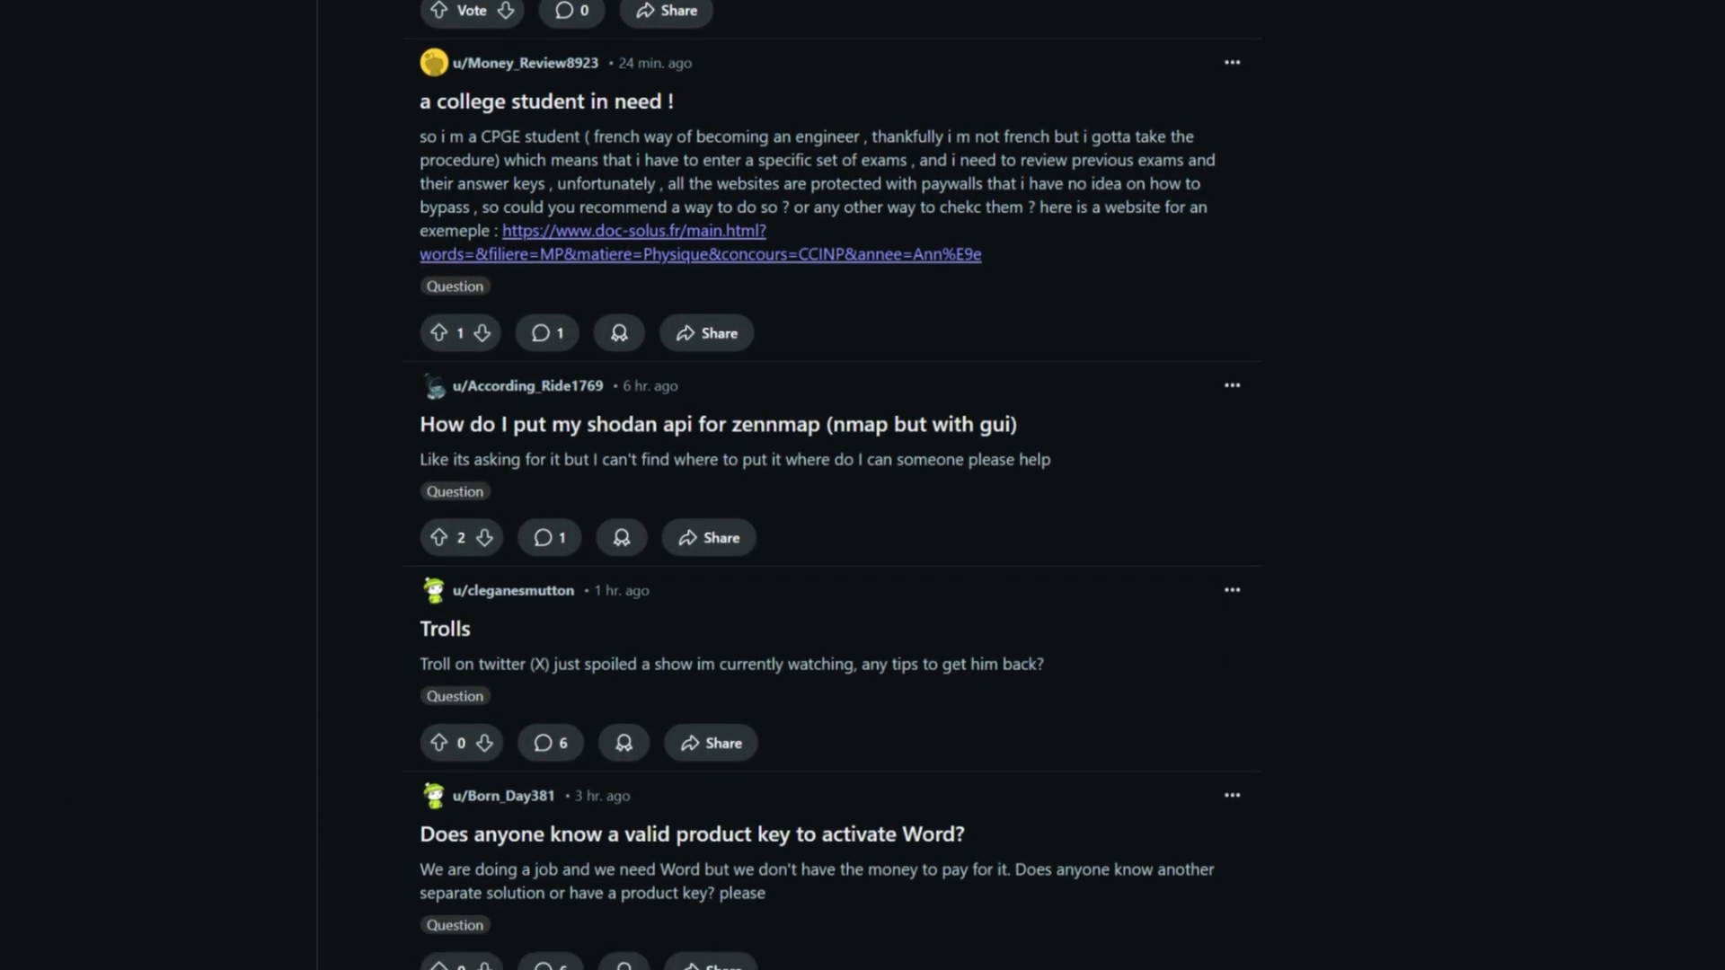
pyautogui.scroll(-3)
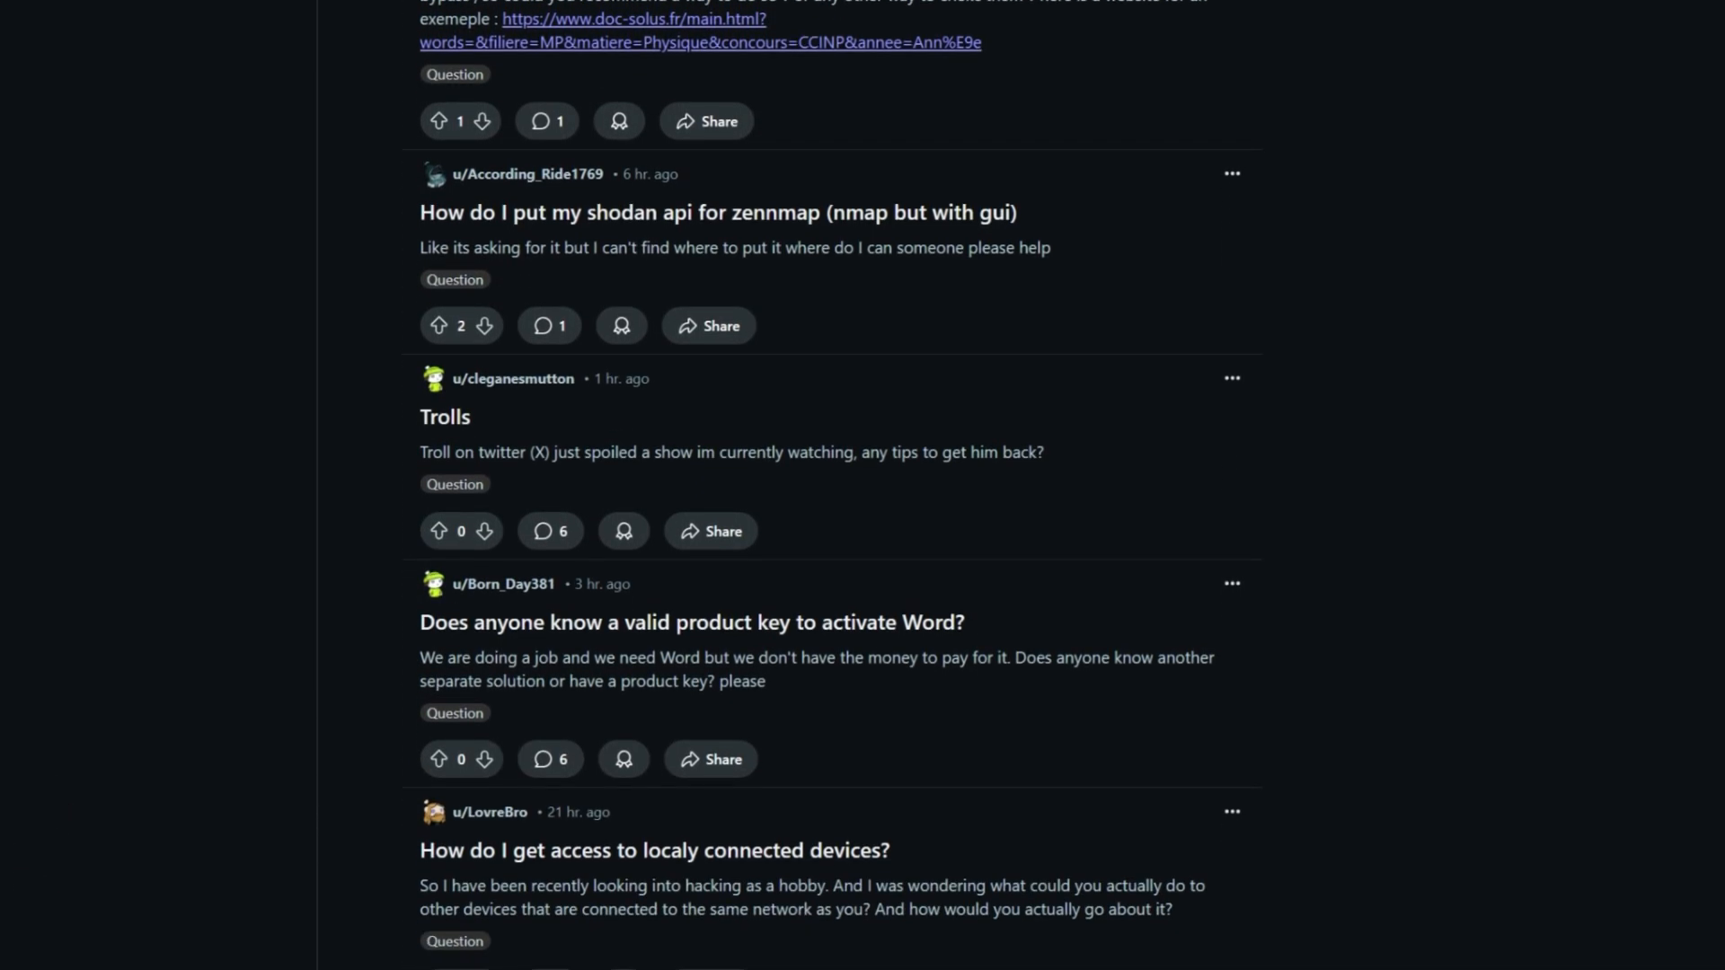